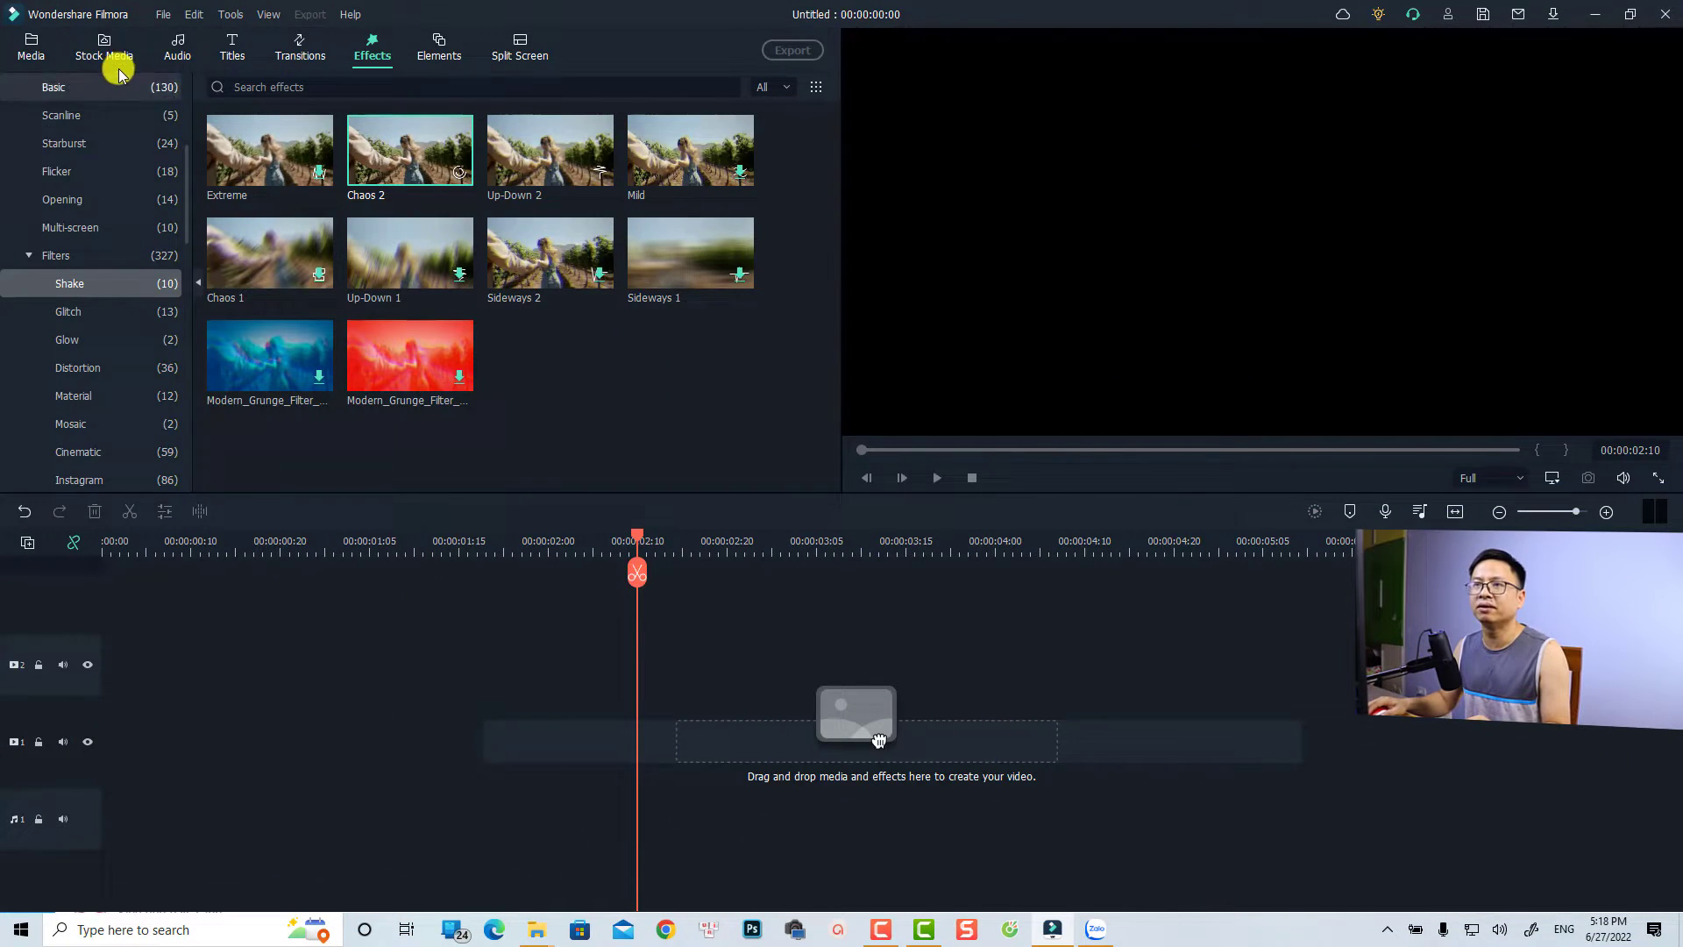
Add the Pexels stock photo of two people in a tree to the timeline
{"action": "left_click", "coordinate": [103, 47]}
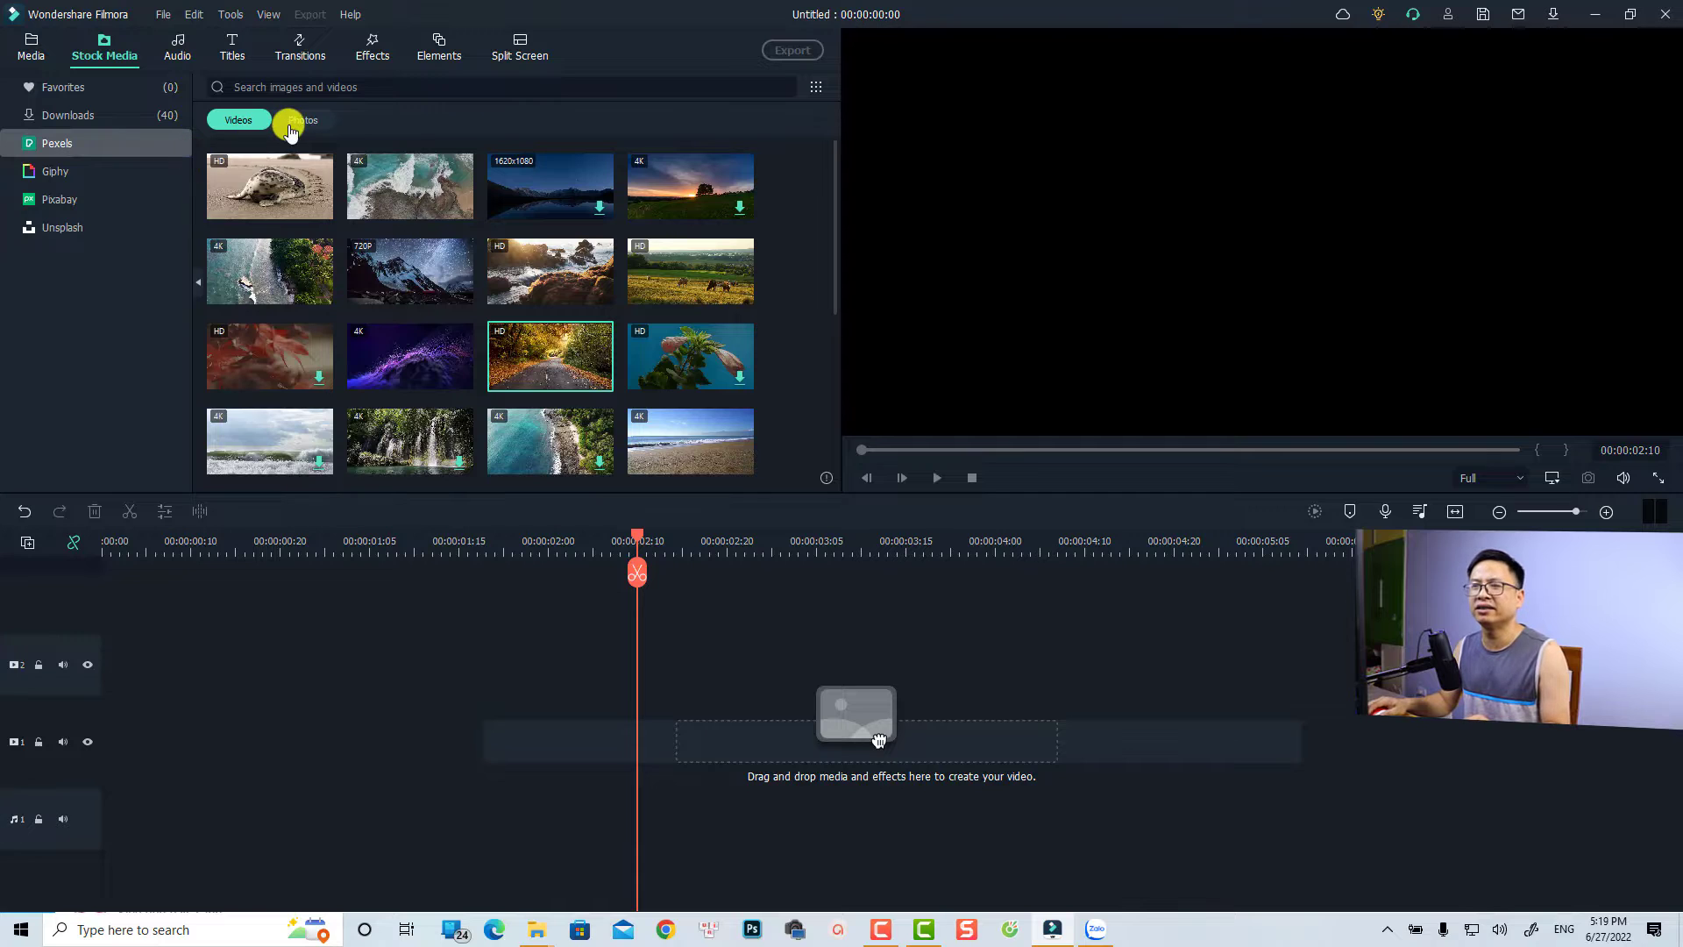
{"action": "left_click", "coordinate": [303, 119]}
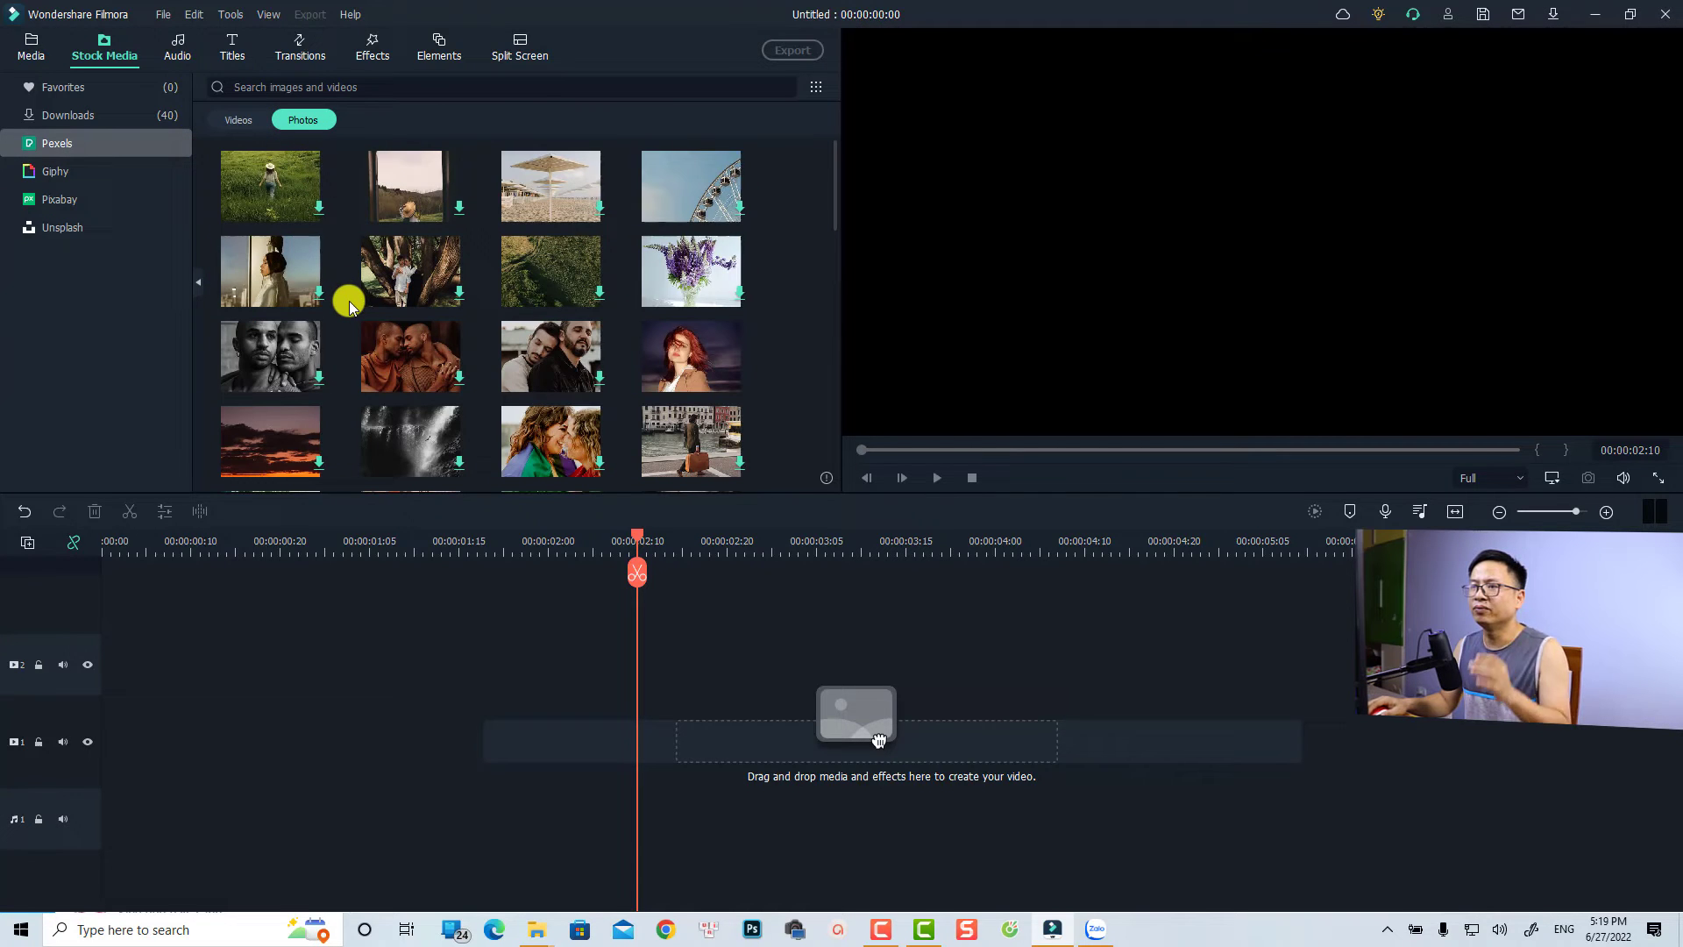
{"action": "mouse_move", "coordinate": [394, 312]}
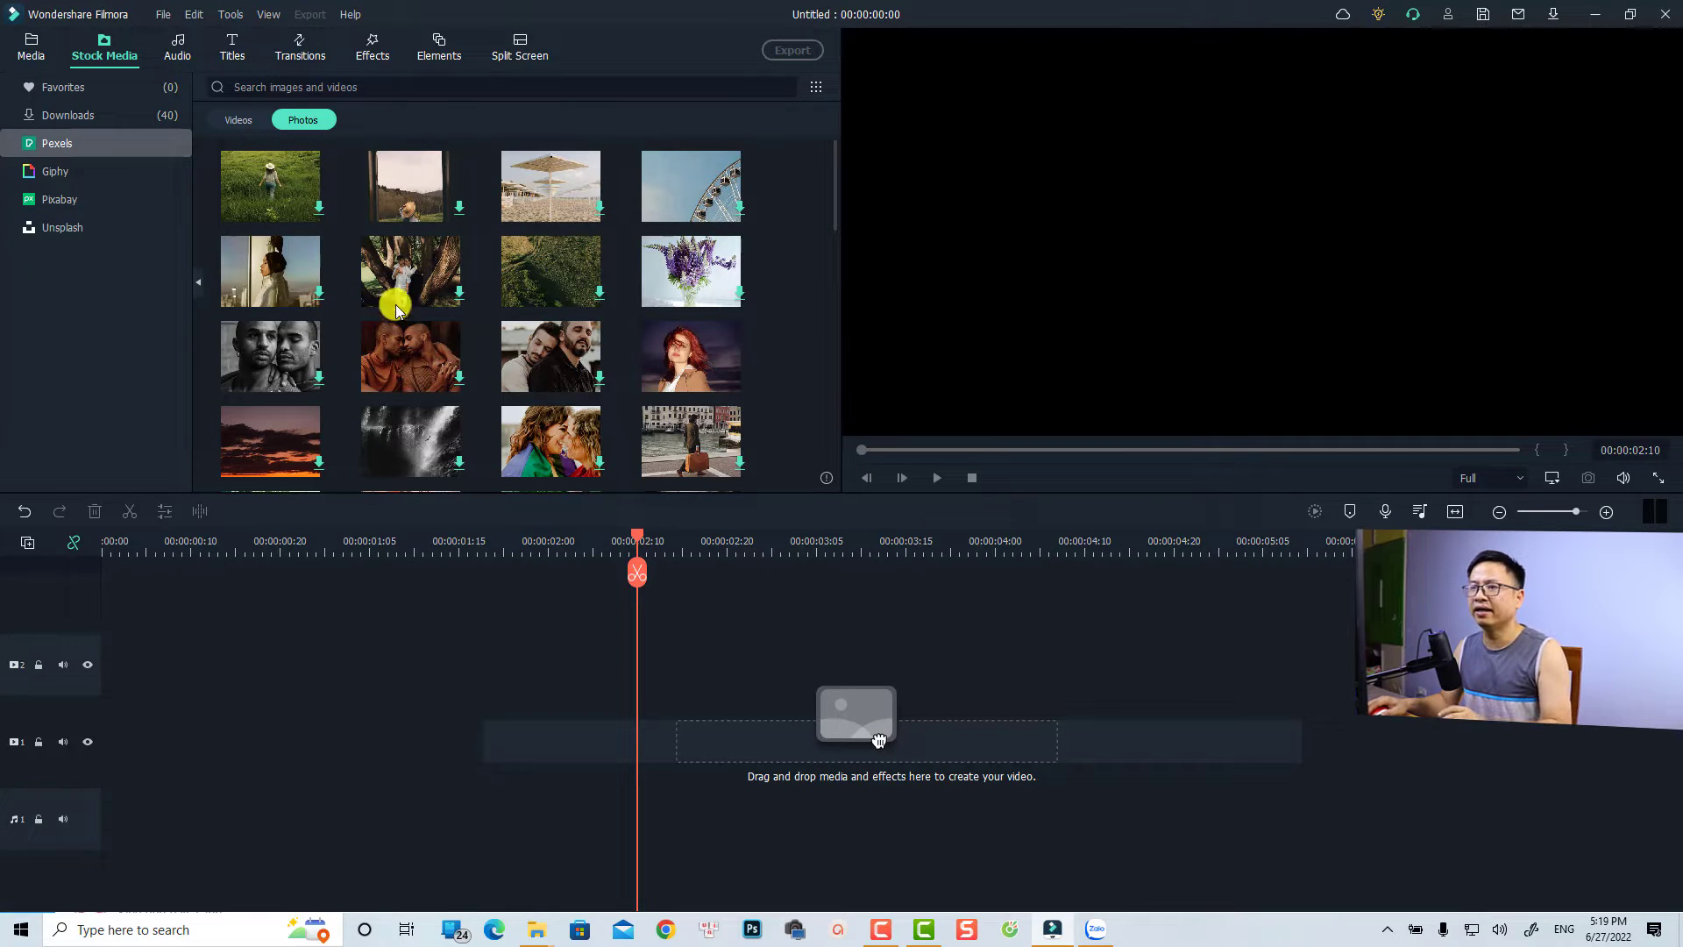
{"action": "left_click", "coordinate": [458, 312]}
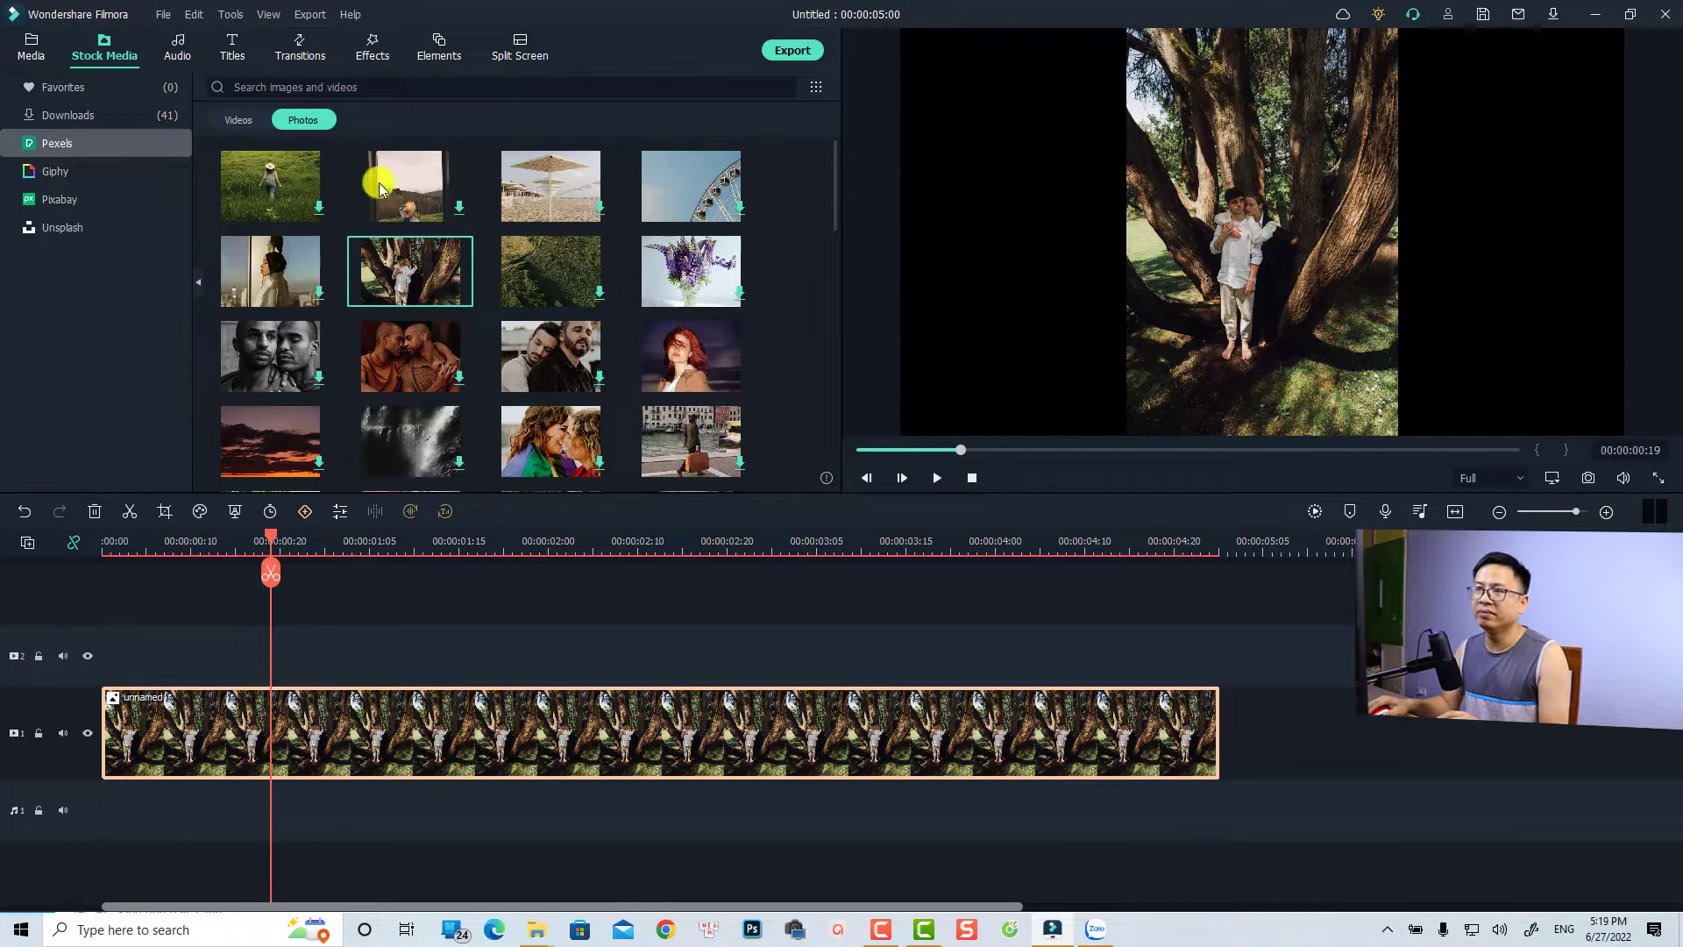
Add the aerial ocean shoreline stock video to the track beneath the tree photo
{"action": "left_click", "coordinate": [238, 119]}
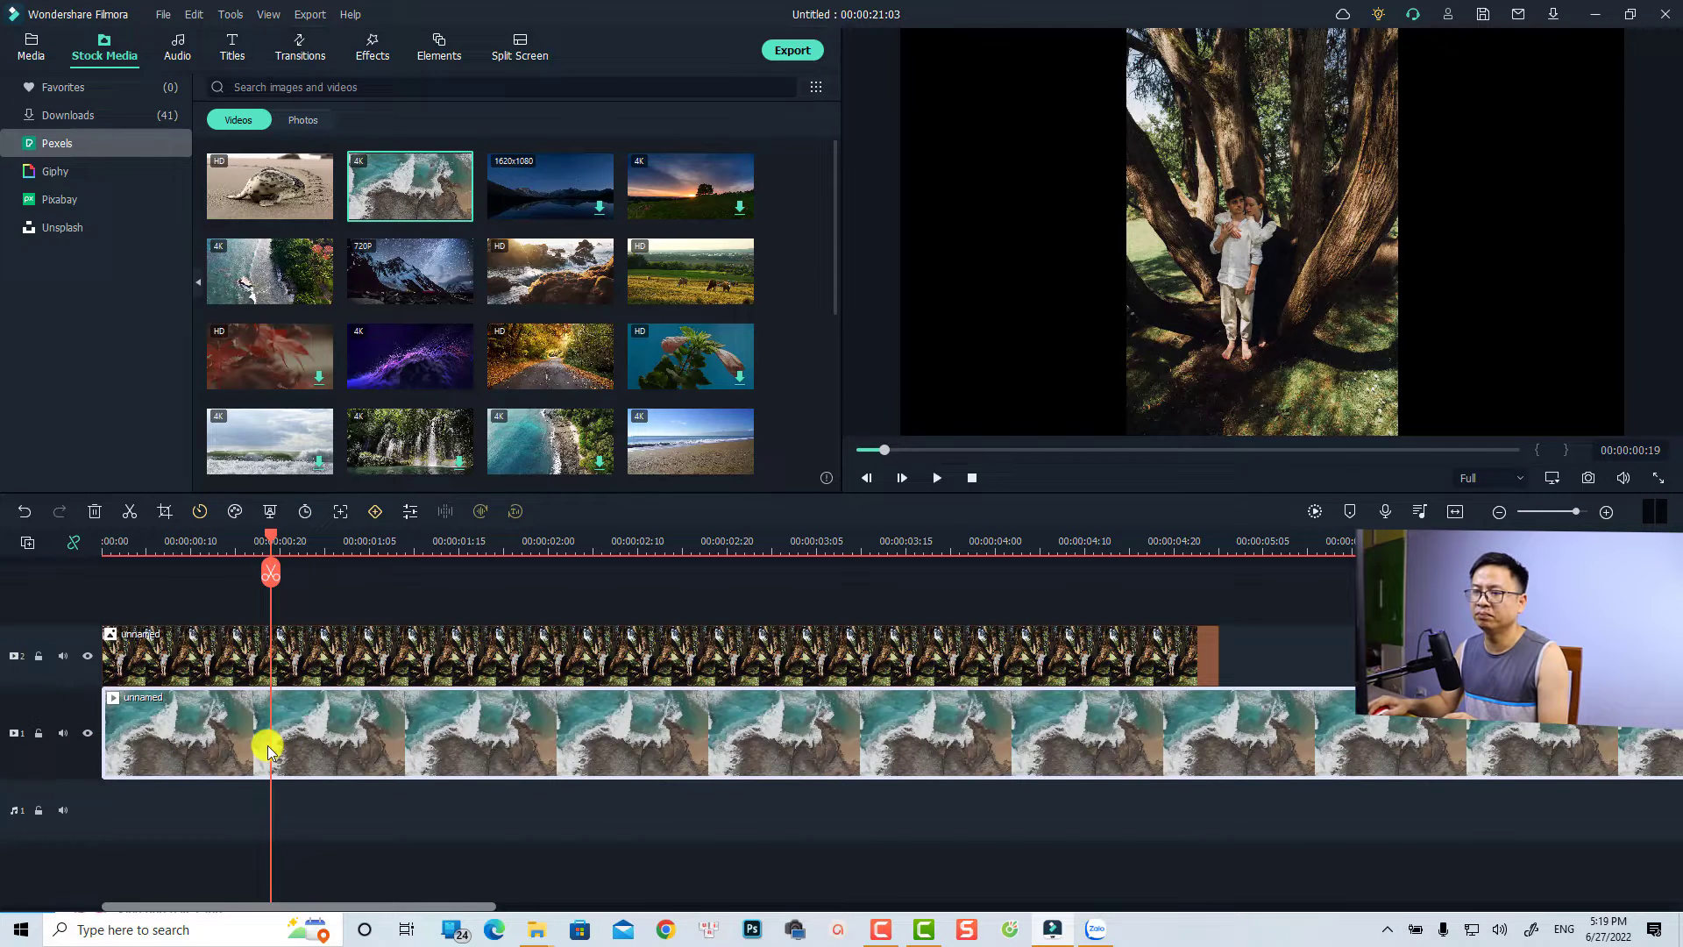
{"action": "left_click", "coordinate": [935, 477]}
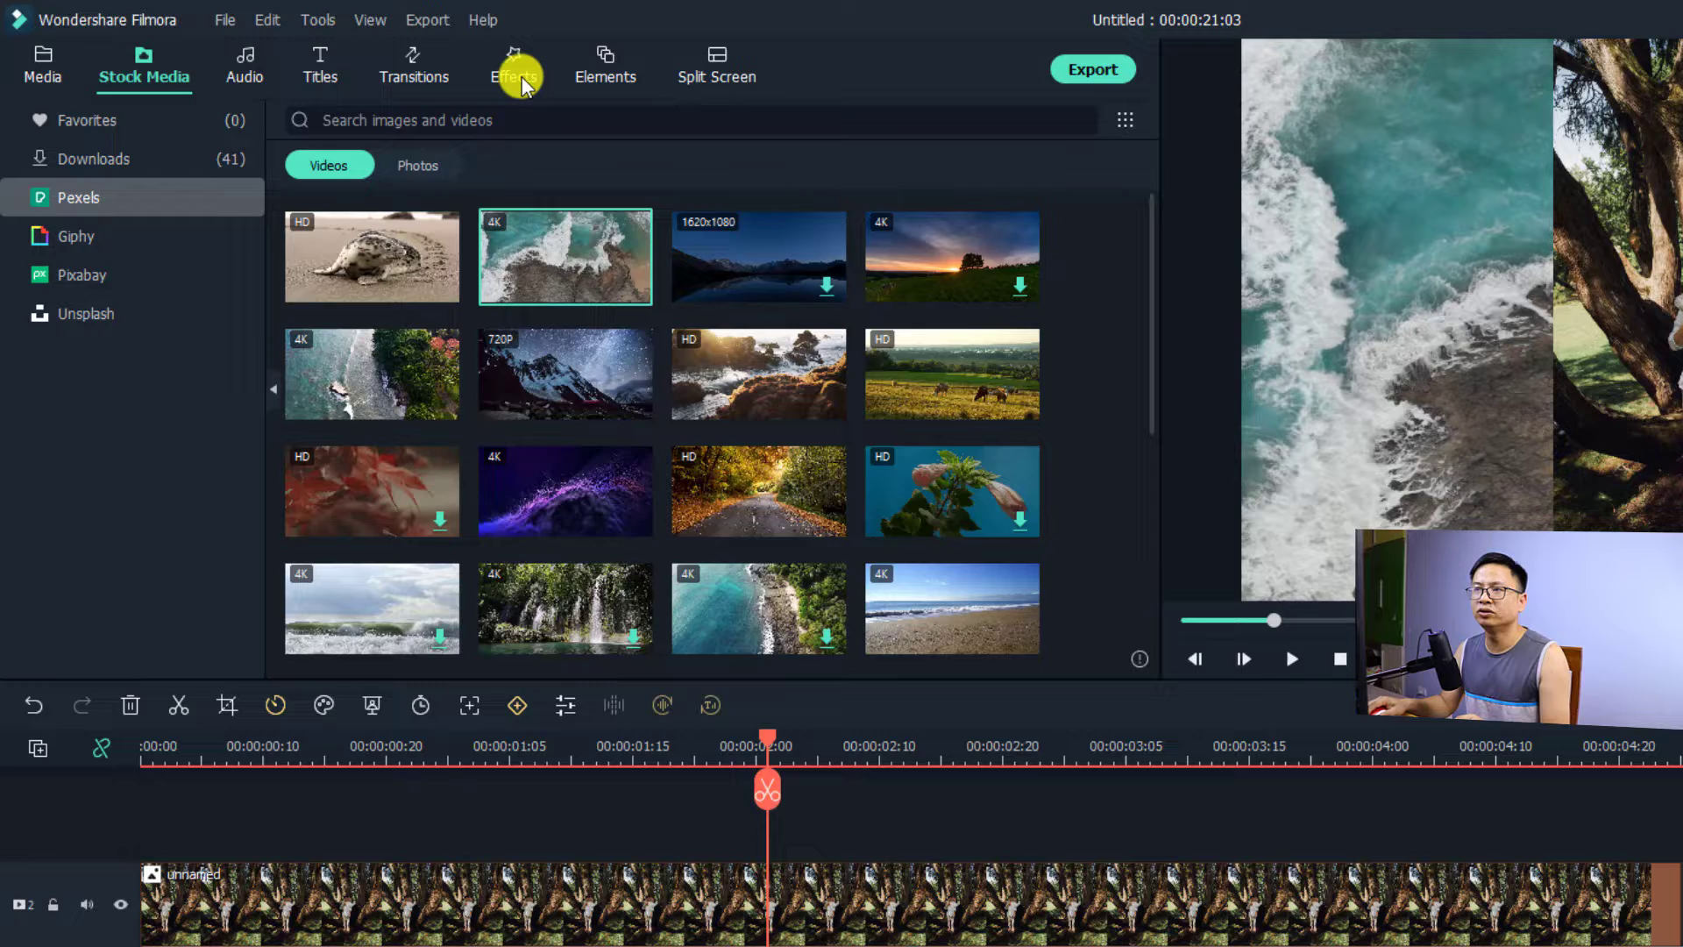
Apply the Shake Up-Down 2 effect to the tree photo and preview it over the ocean video
{"action": "left_click", "coordinate": [513, 67]}
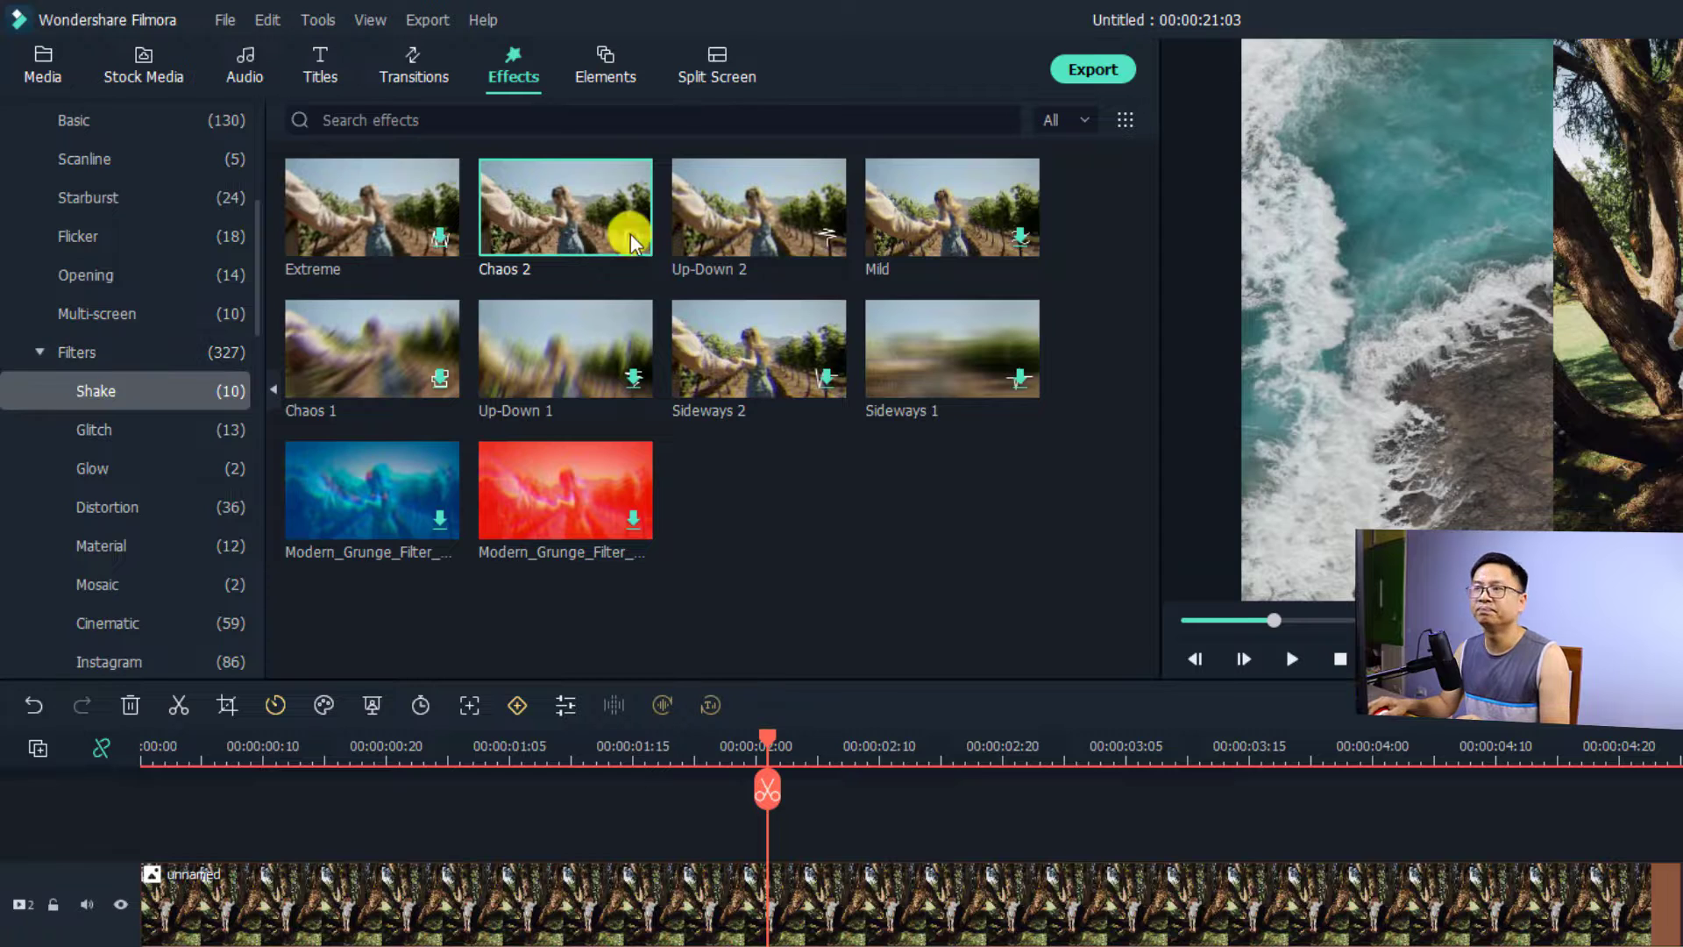
{"action": "mouse_move", "coordinate": [684, 389]}
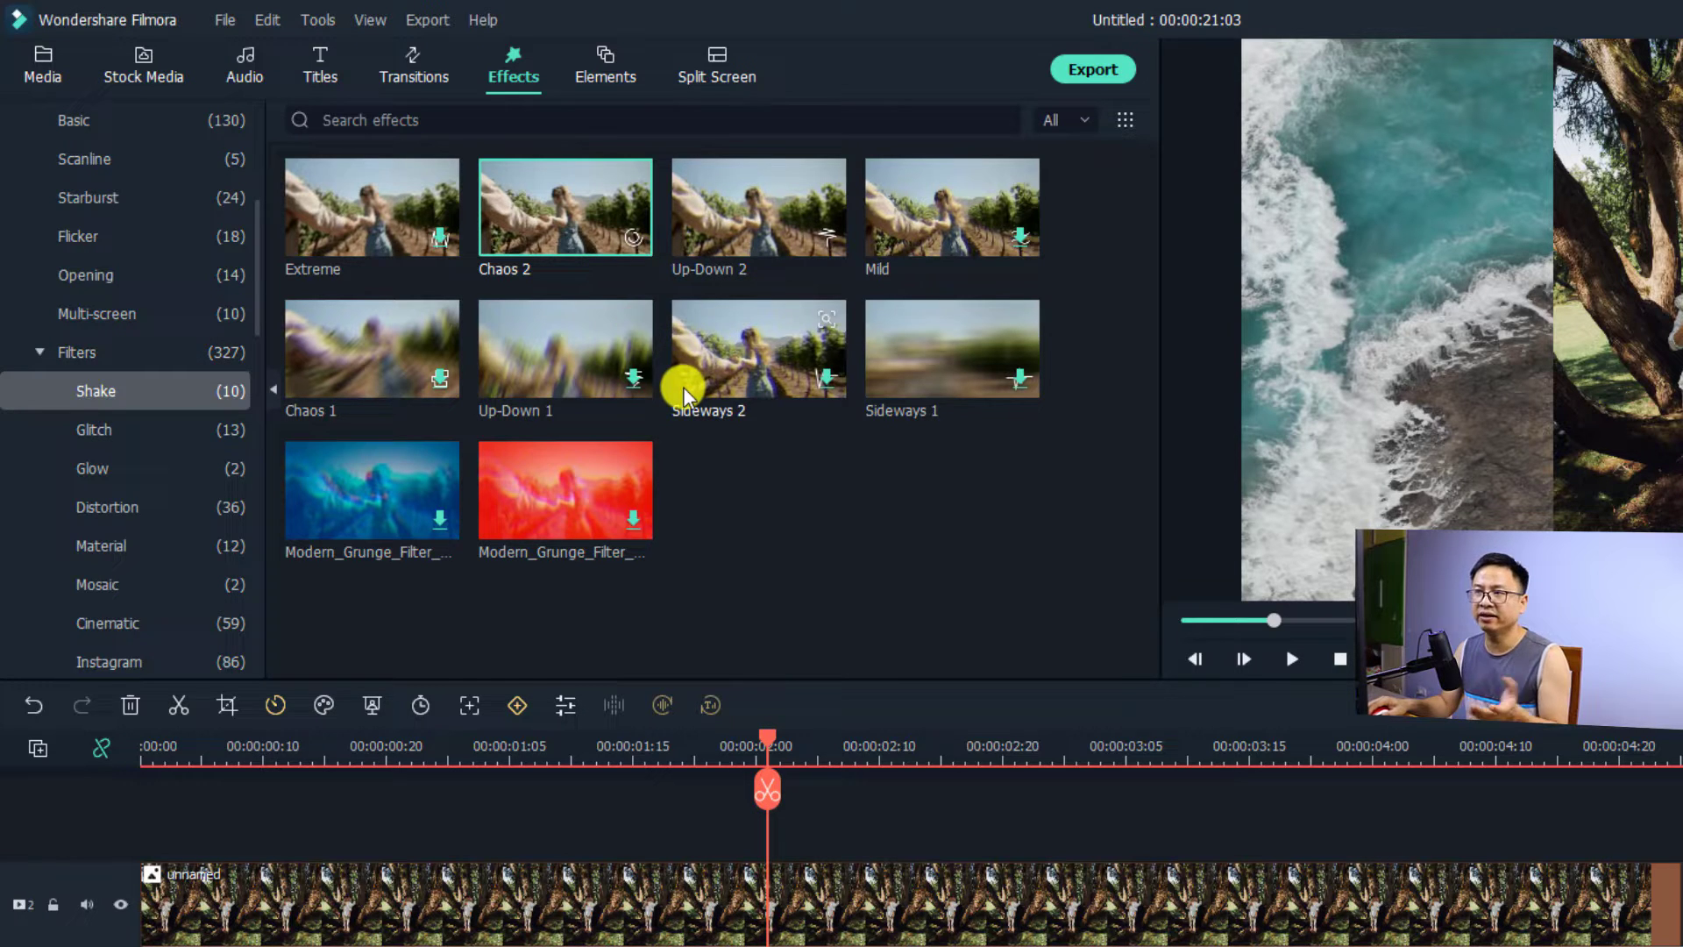
{"action": "mouse_move", "coordinate": [526, 232]}
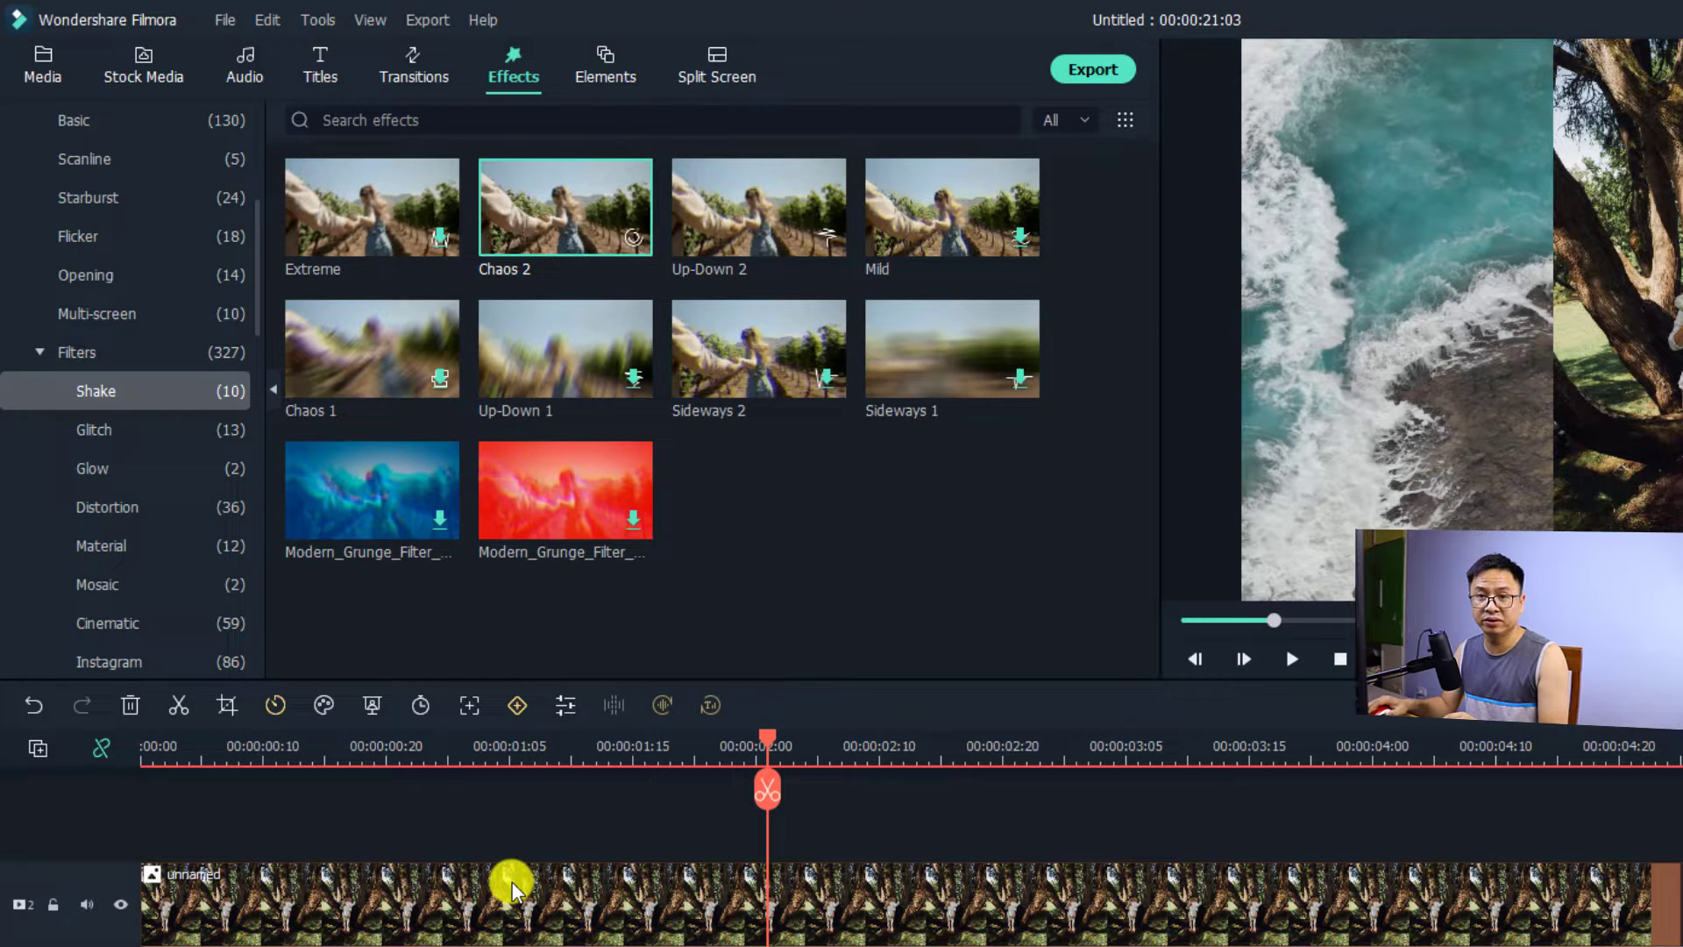
{"action": "mouse_move", "coordinate": [735, 248]}
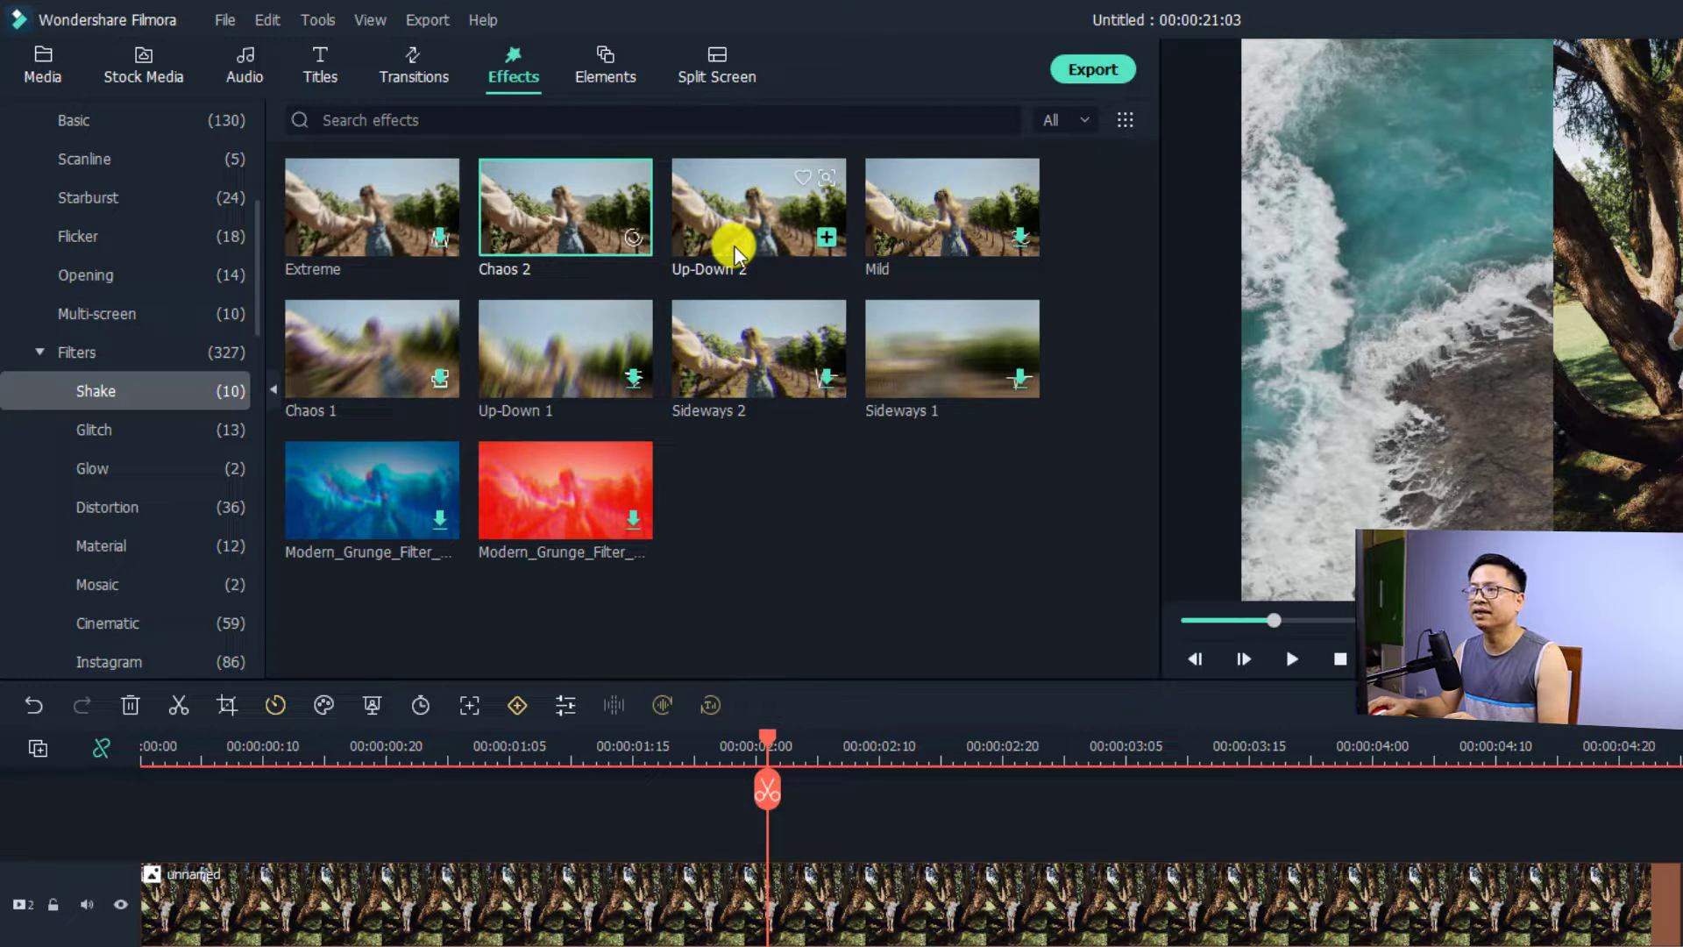
{"action": "left_click", "coordinate": [758, 207]}
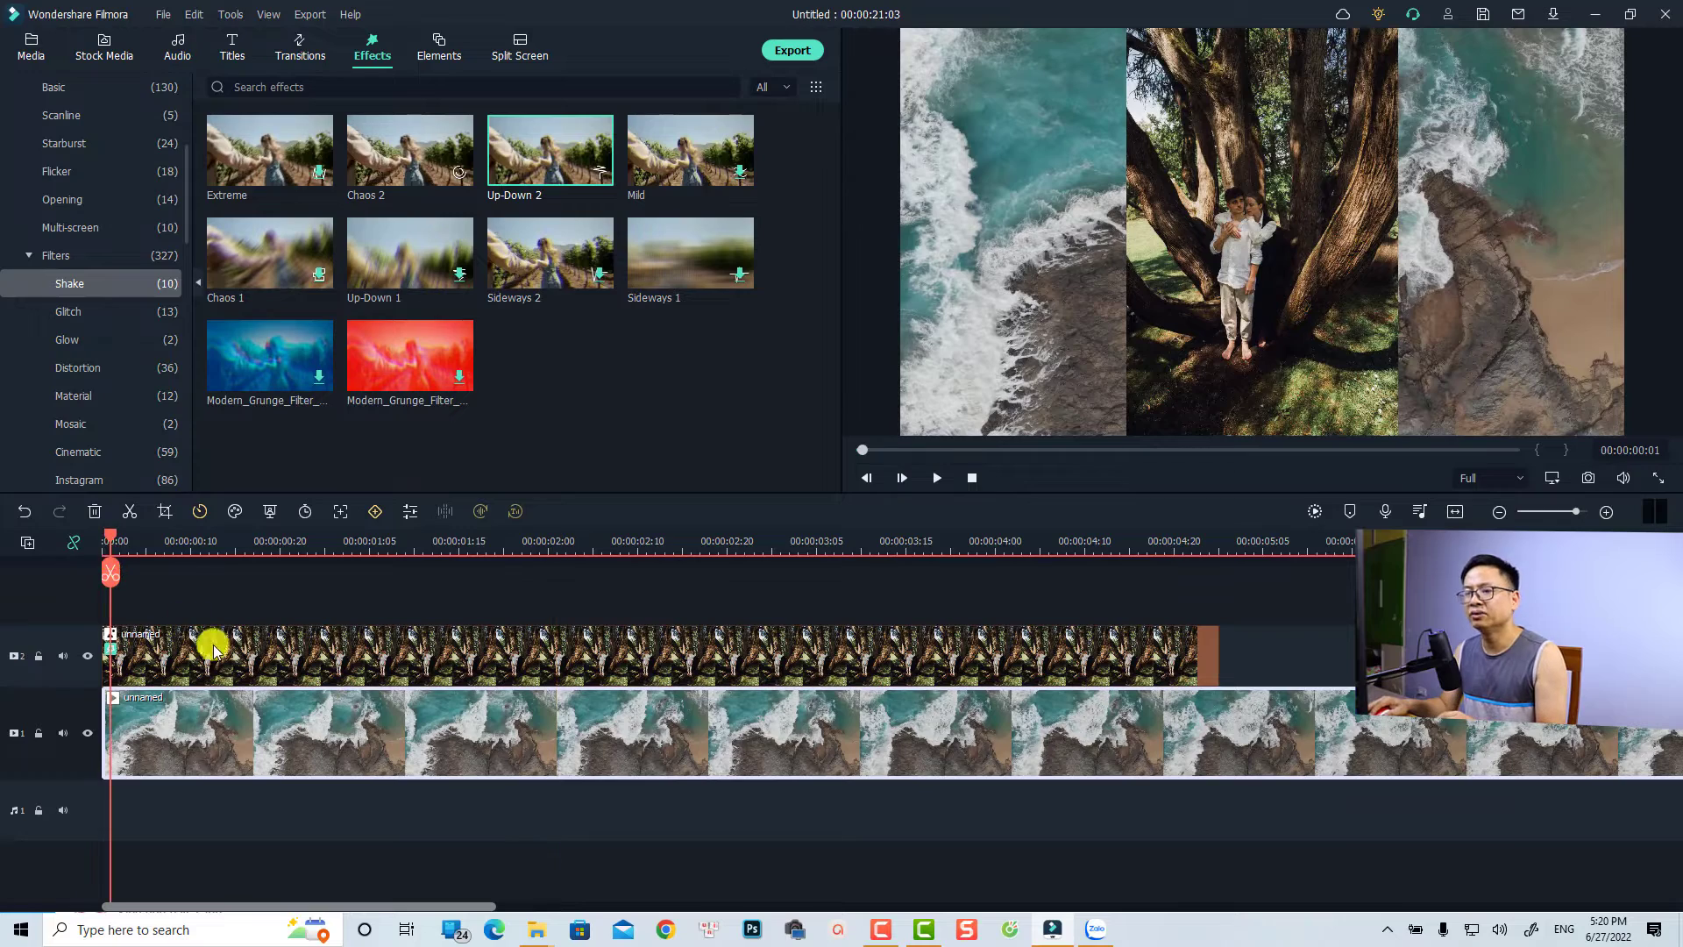
{"action": "left_click", "coordinate": [935, 477]}
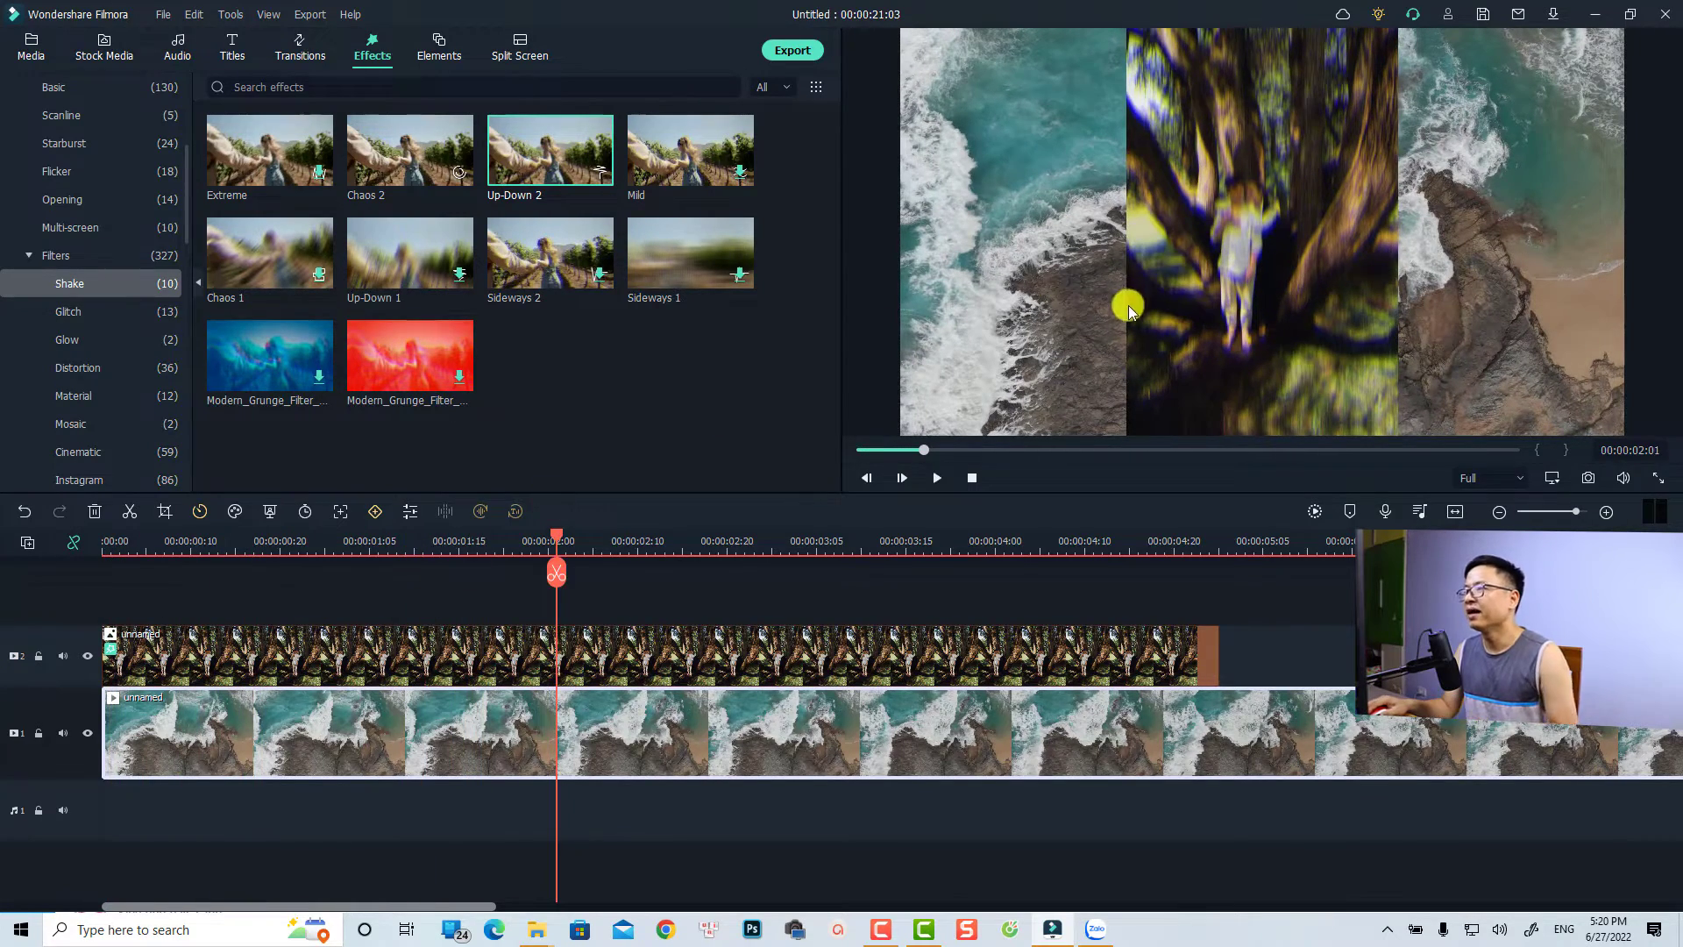
{"action": "mouse_move", "coordinate": [1224, 266]}
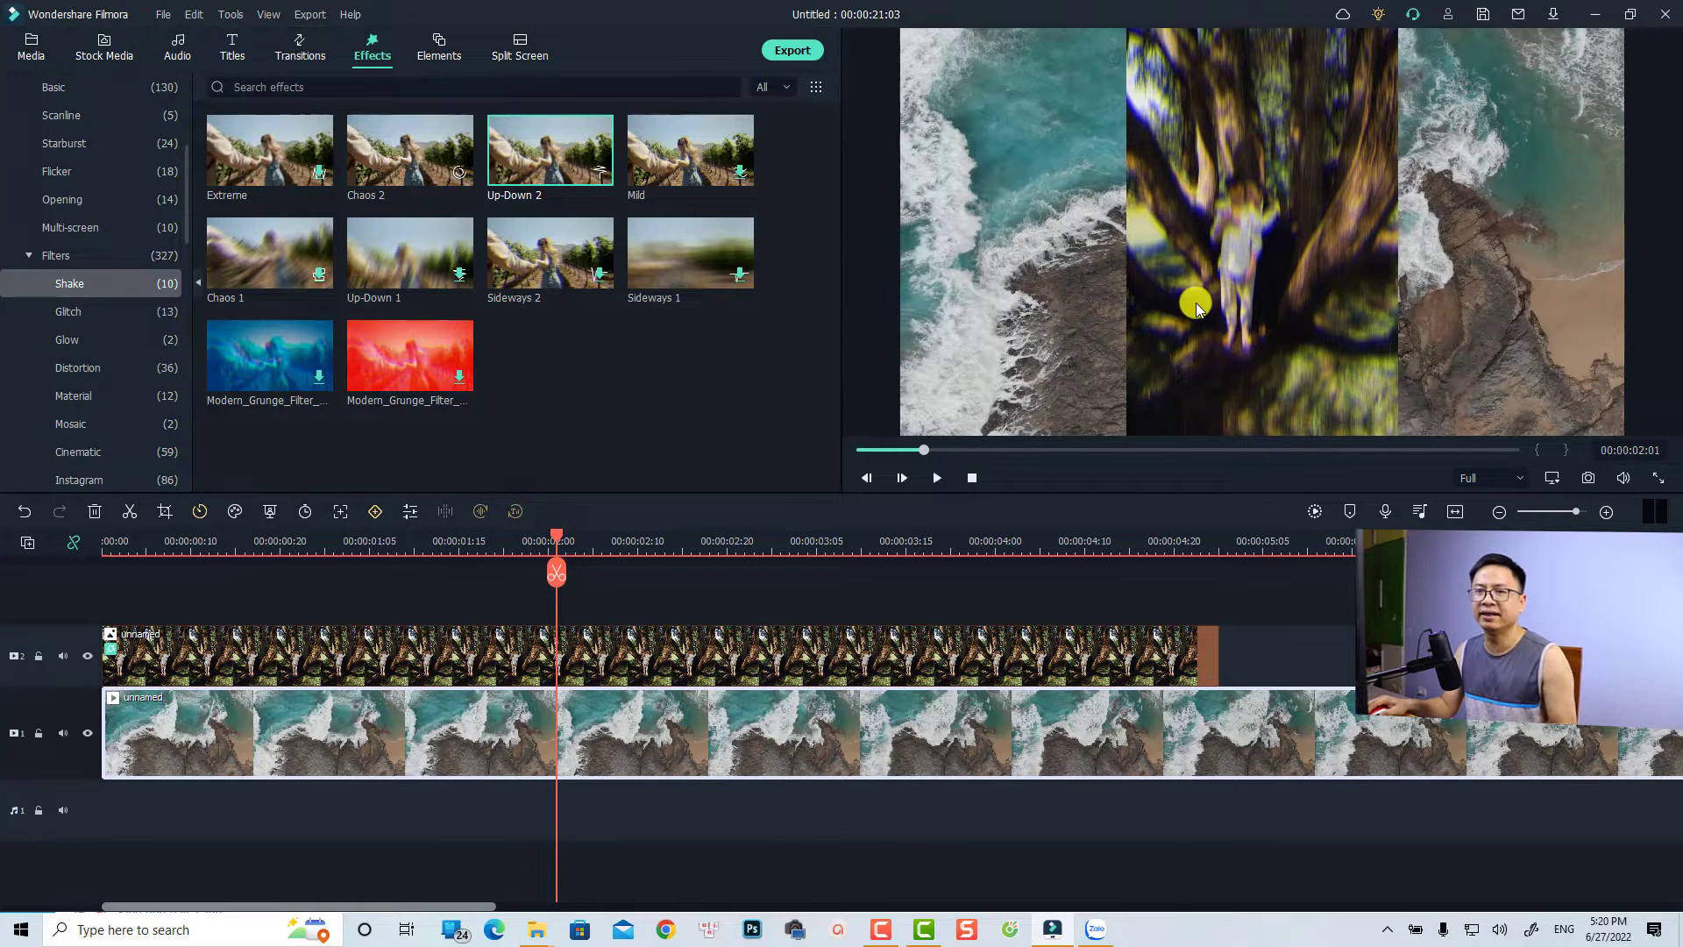
{"action": "mouse_move", "coordinate": [435, 654]}
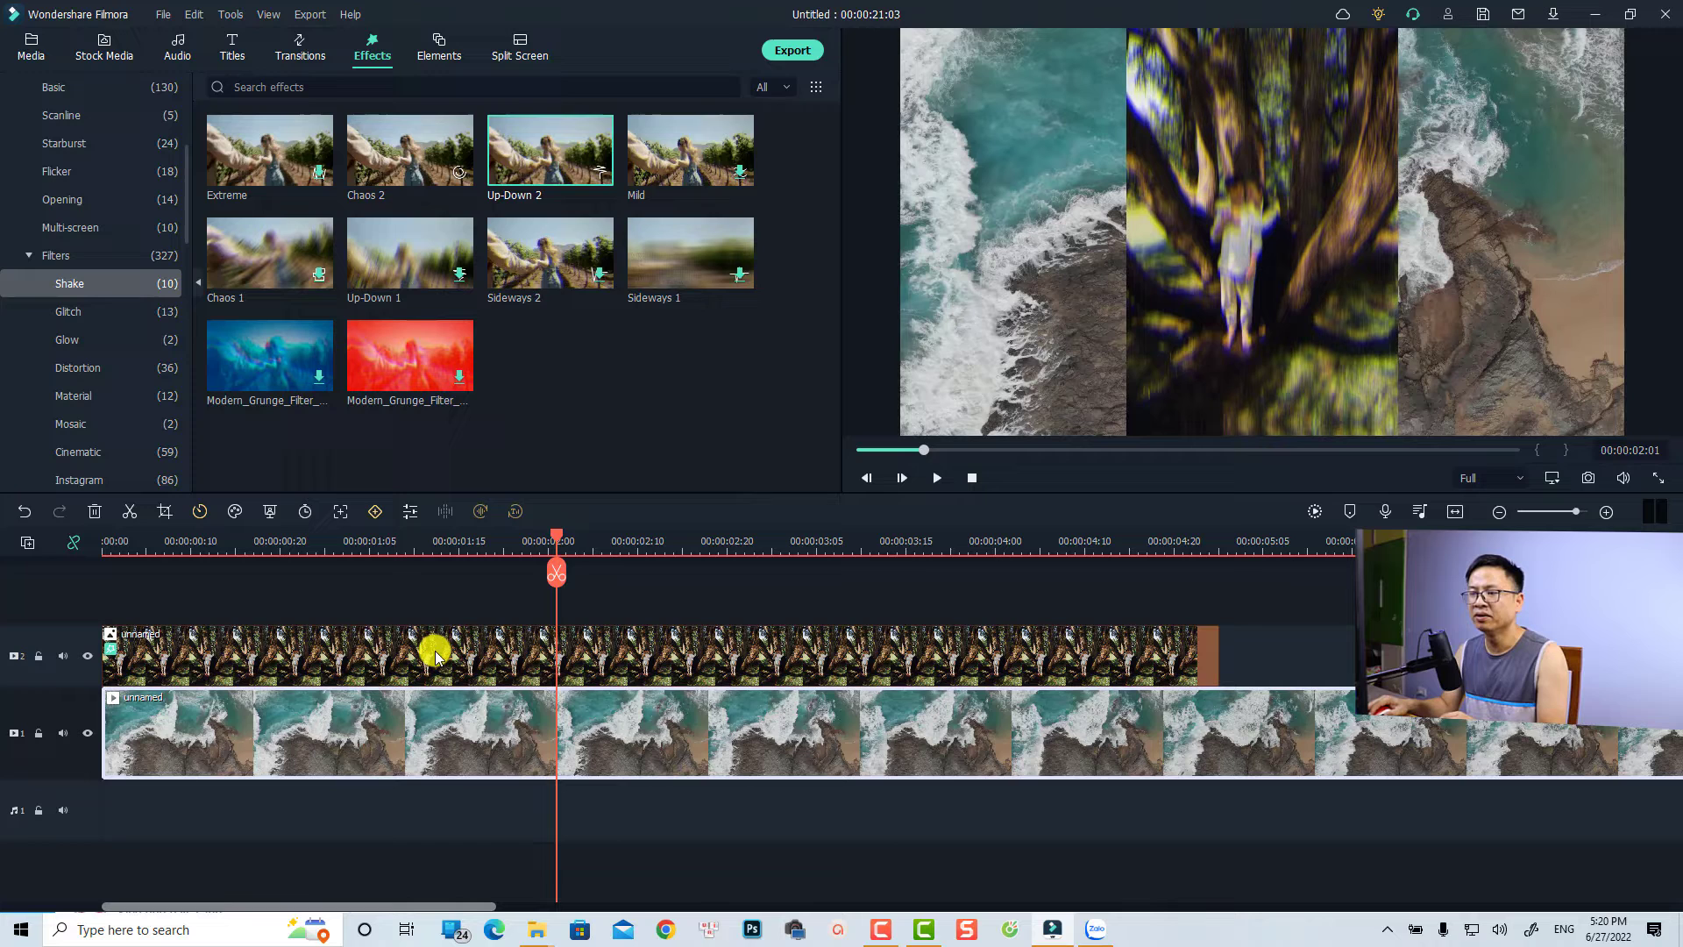
{"action": "left_click", "coordinate": [450, 648]}
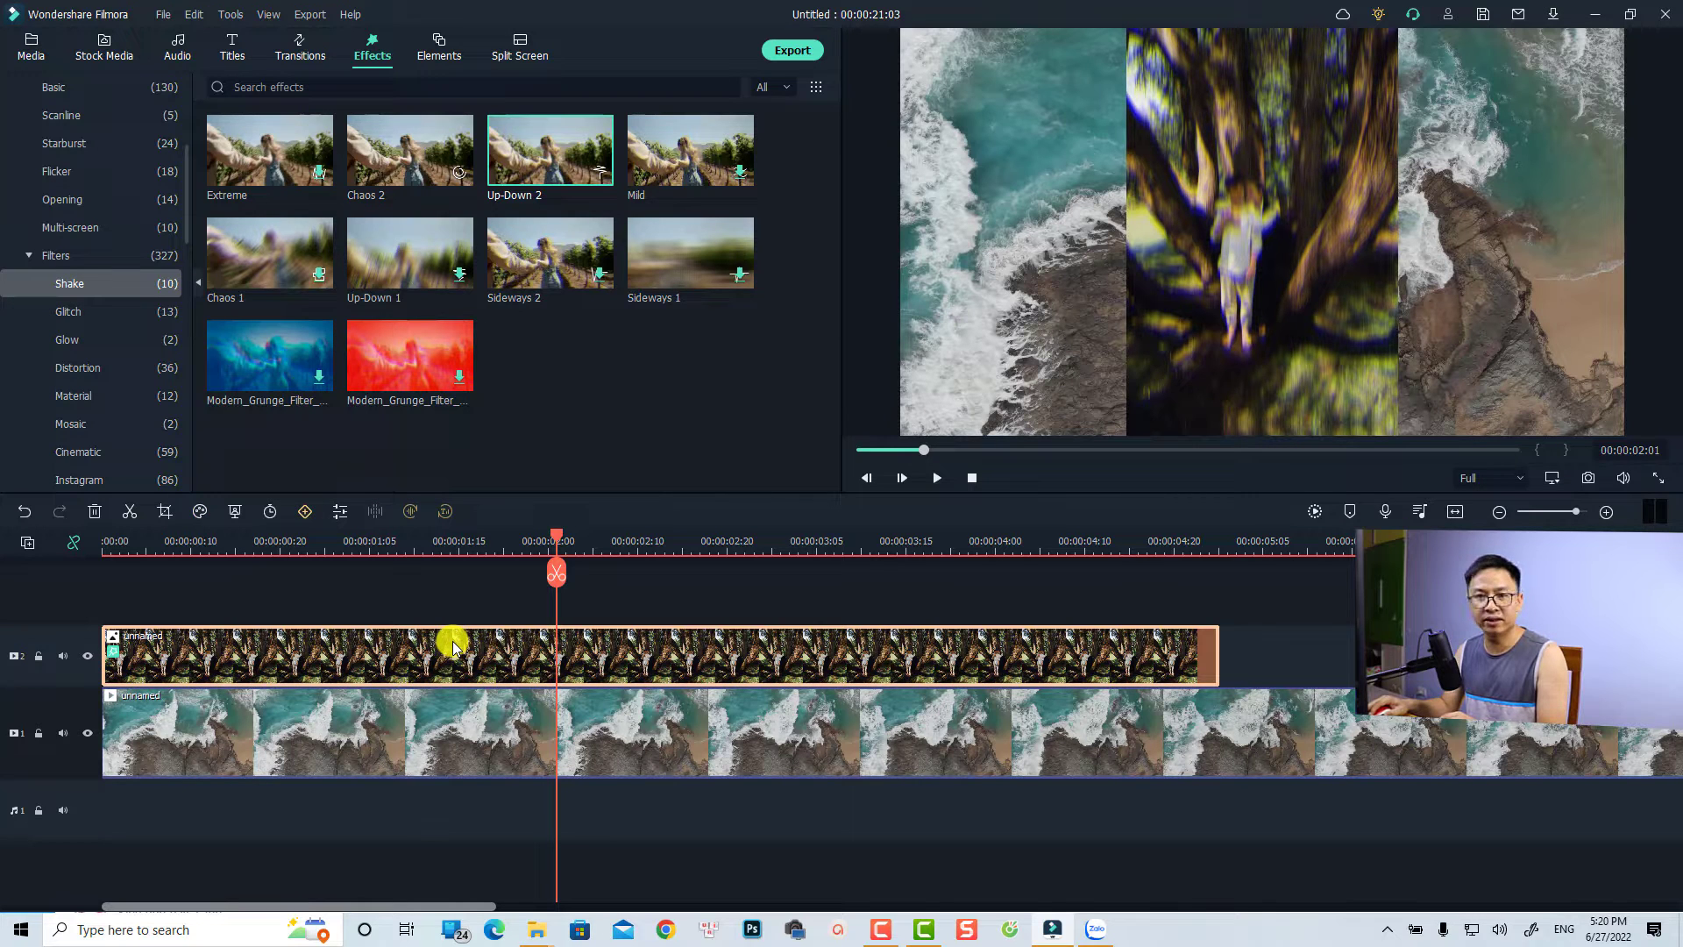
Tune the photo's Up-Down 2 shake to Frequency 30 and Position Y 0.06 and confirm
{"action": "double_click", "coordinate": [451, 643]}
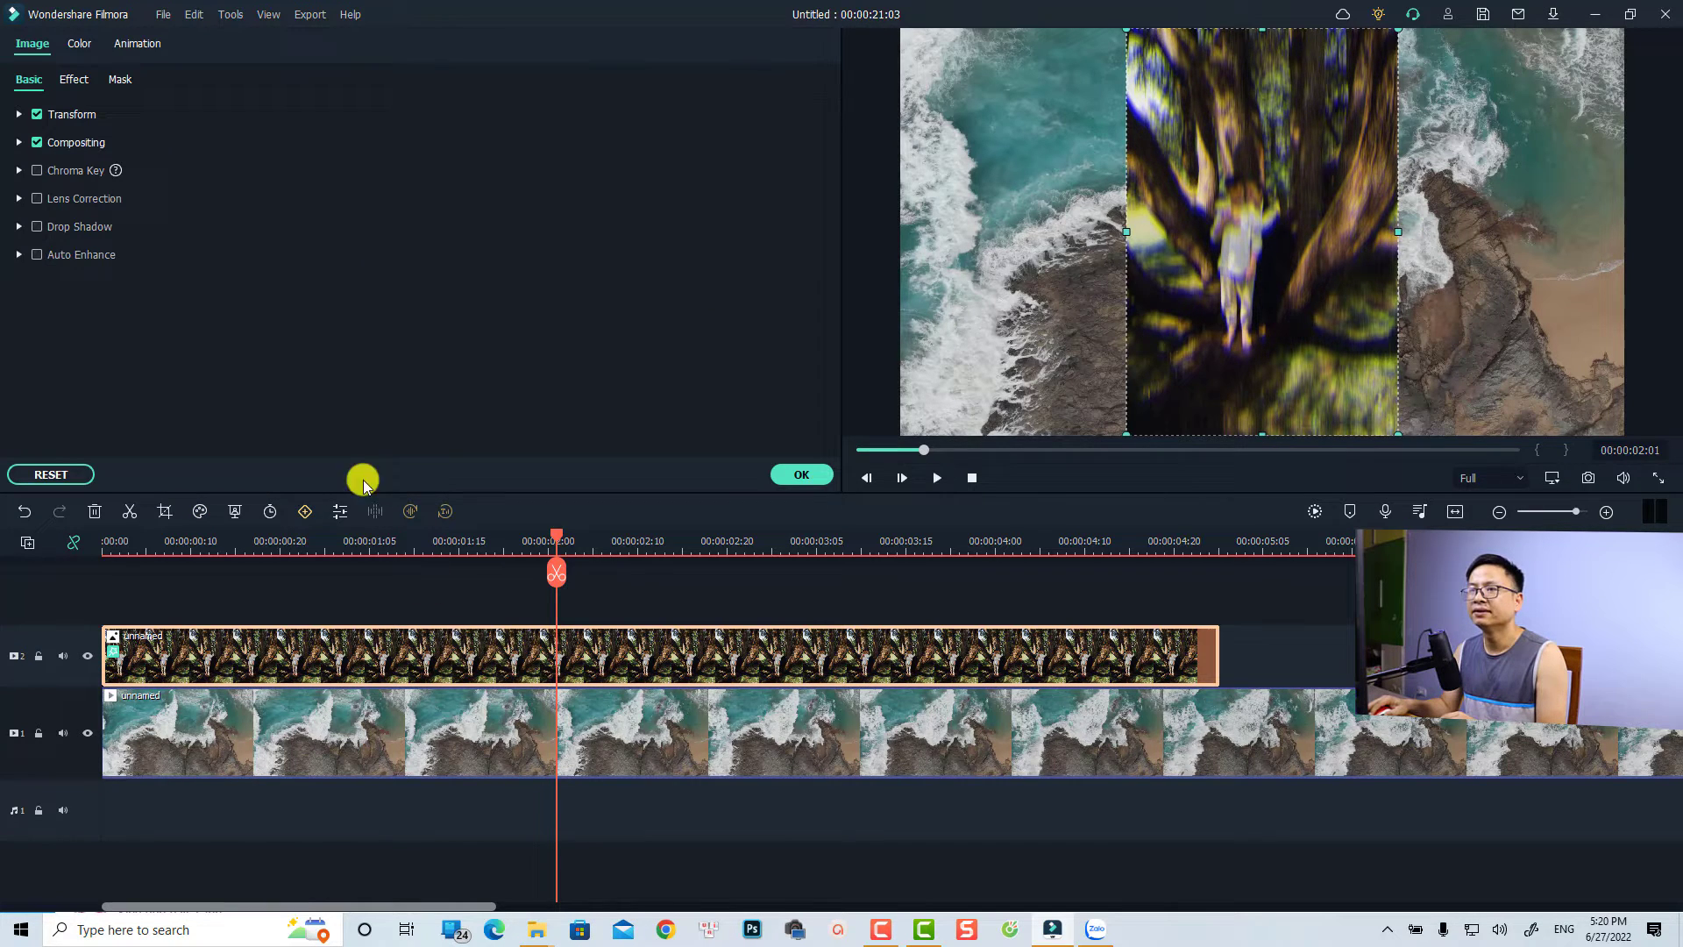
{"action": "left_click", "coordinate": [74, 79]}
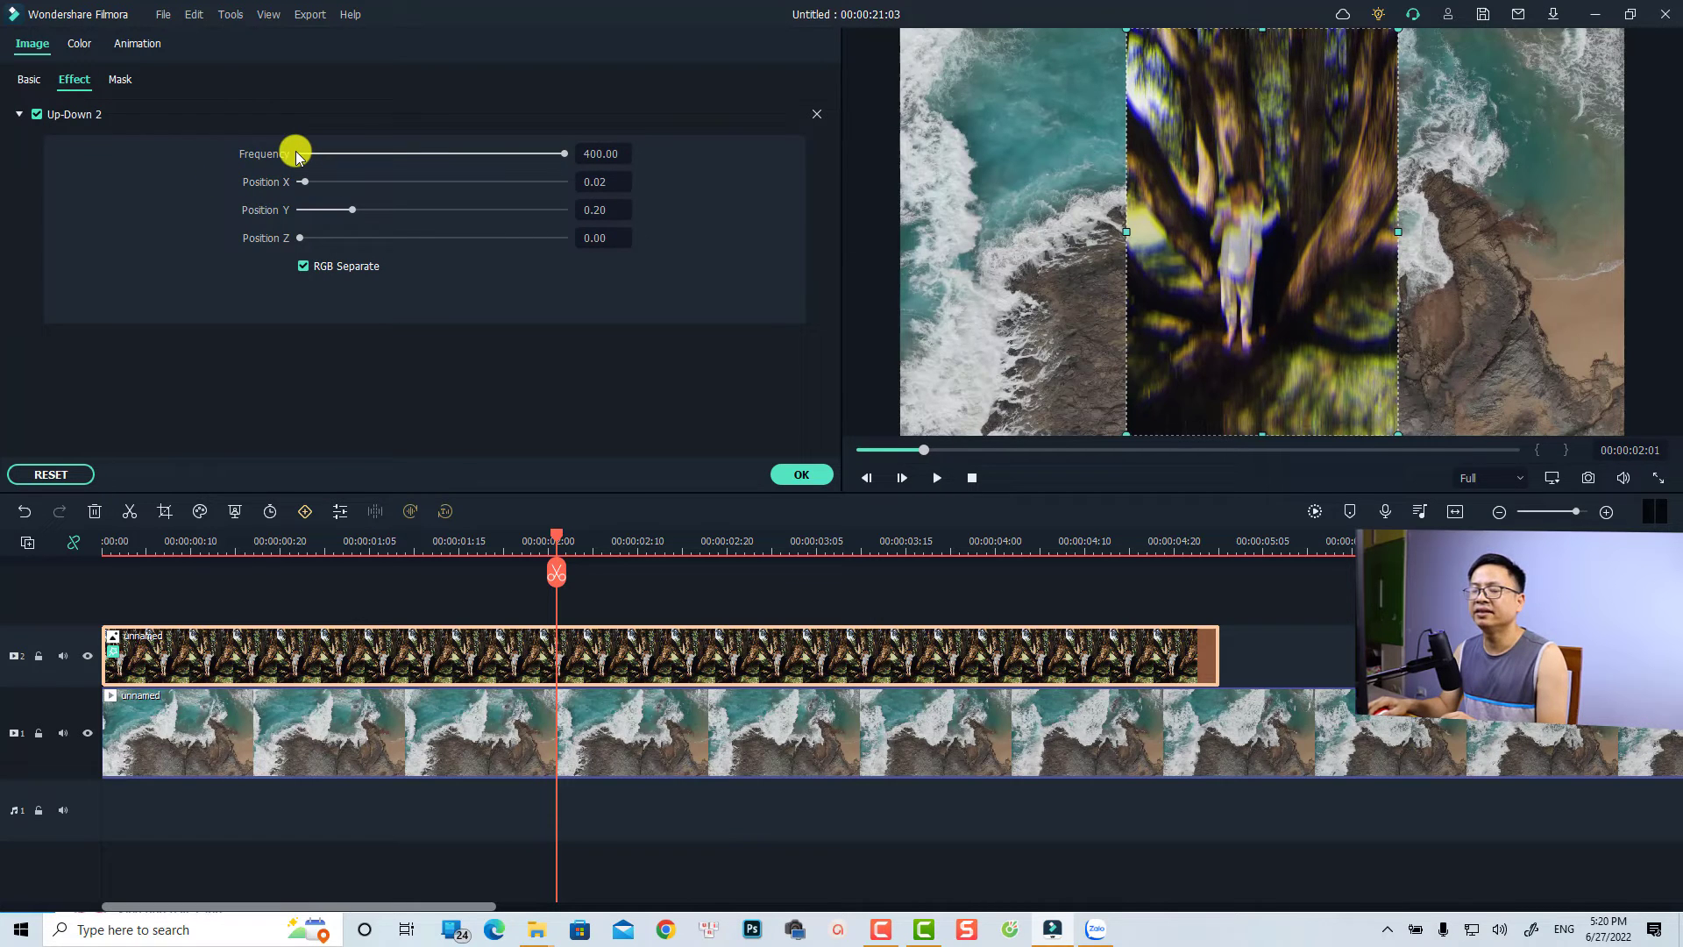
{"action": "left_click_drag", "start_coordinate": [294, 154], "coordinate": [567, 154]}
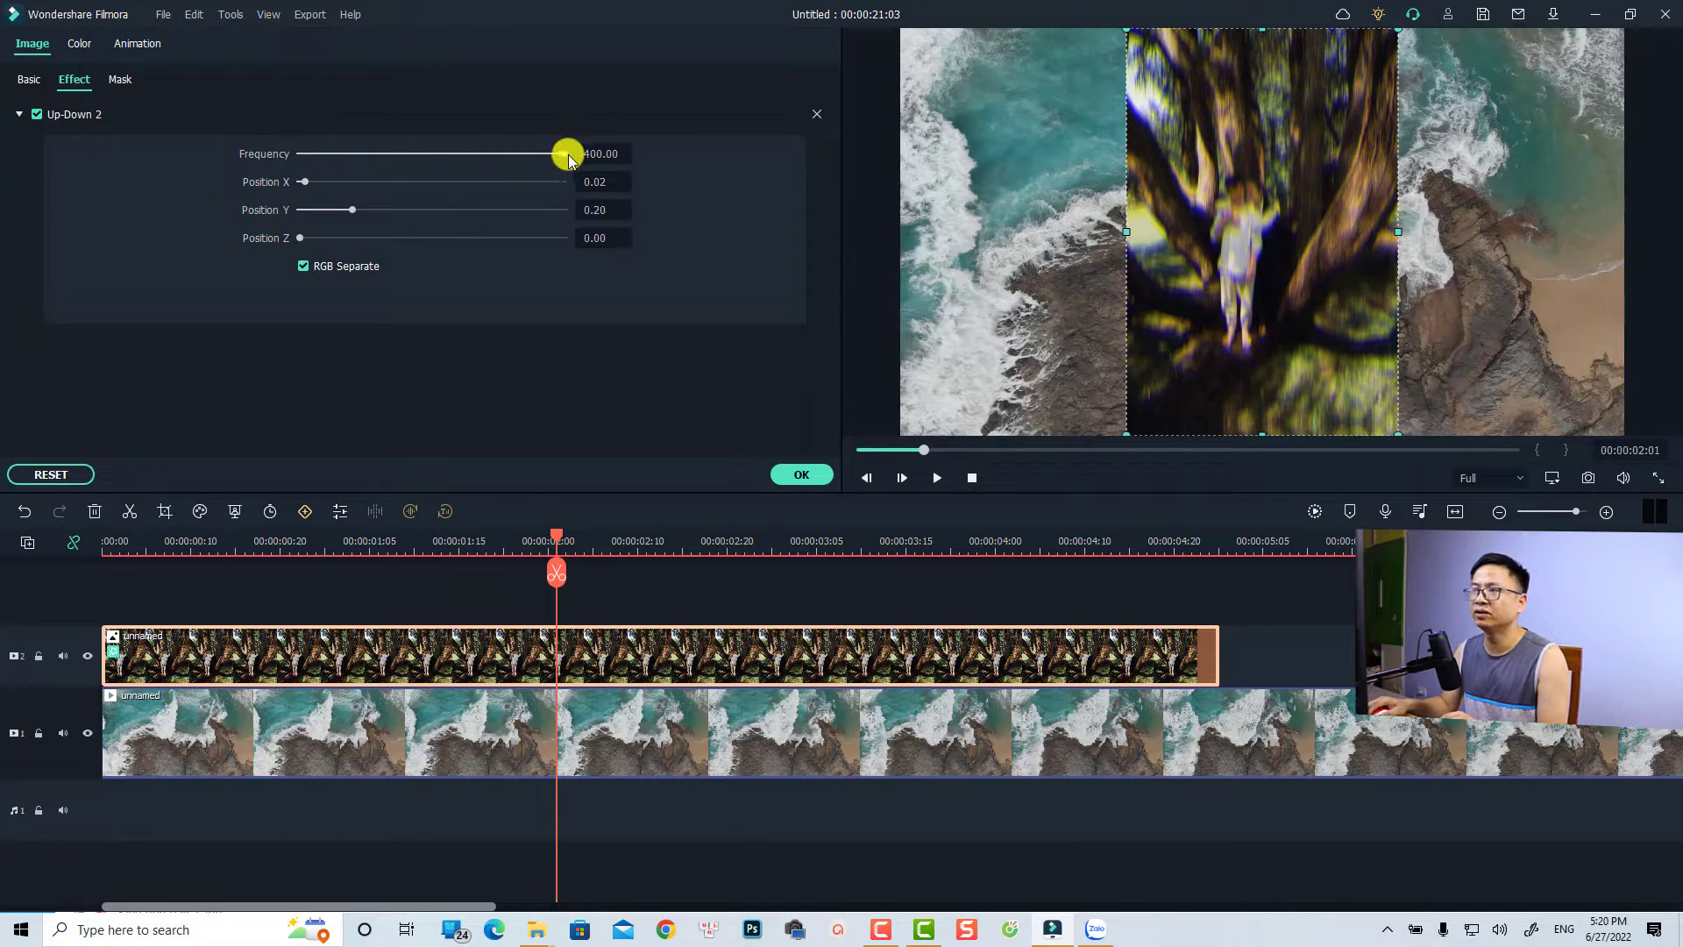
{"action": "left_click_drag", "start_coordinate": [567, 154], "coordinate": [328, 154]}
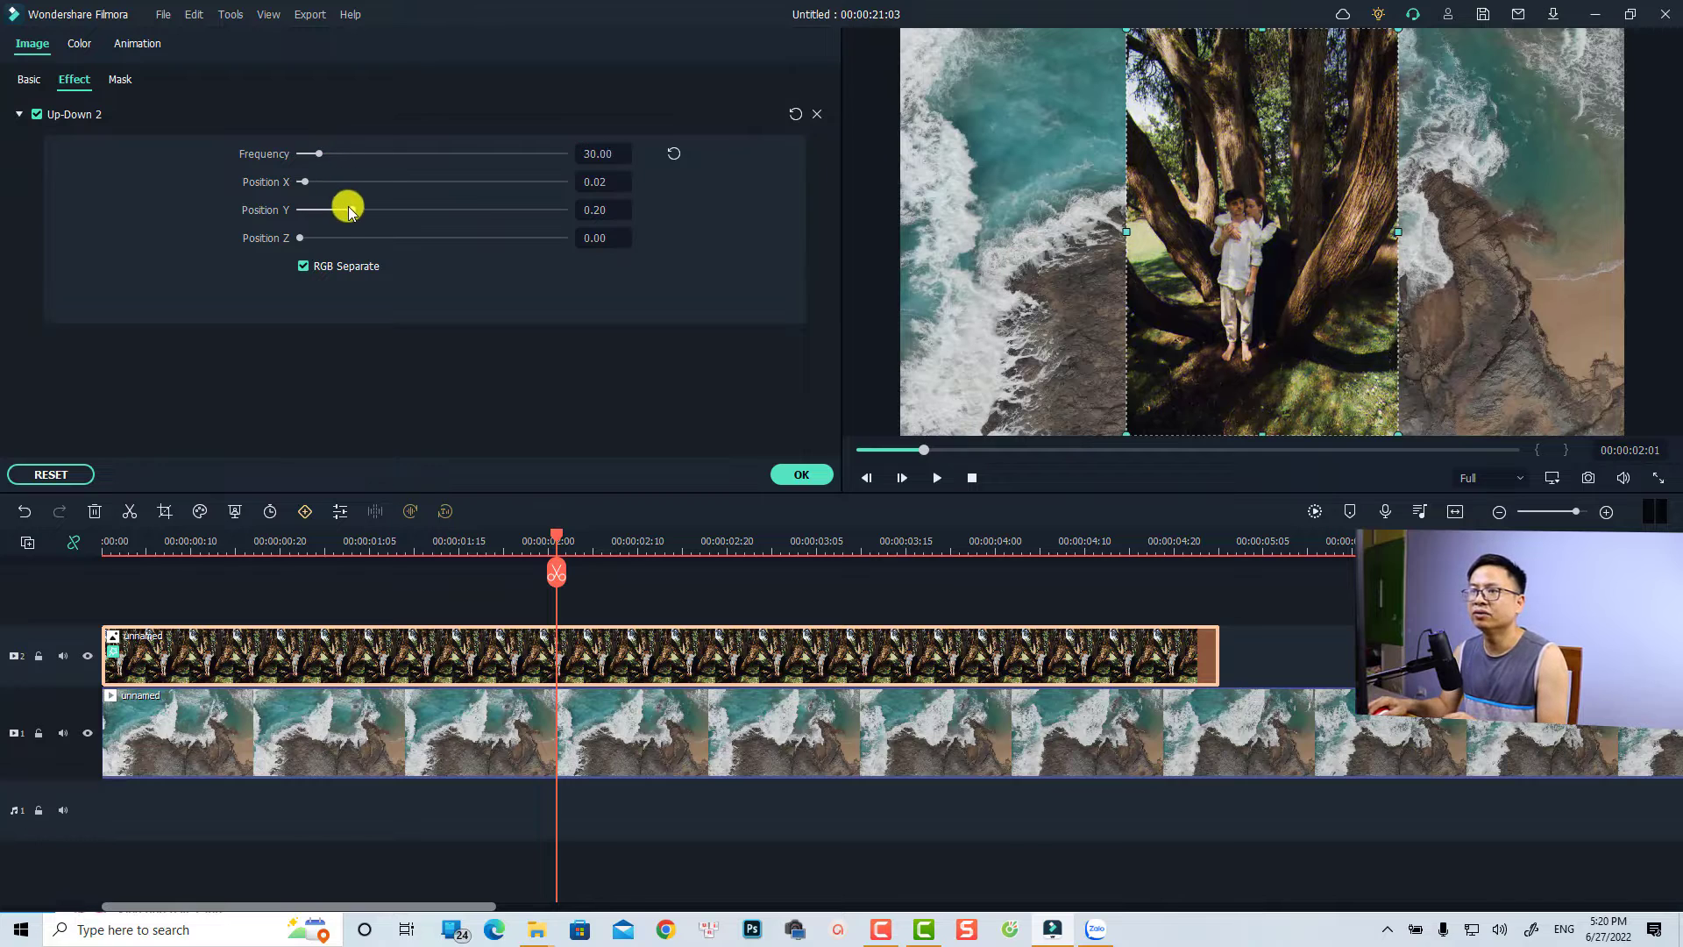
{"action": "left_click_drag", "start_coordinate": [348, 209], "coordinate": [308, 208]}
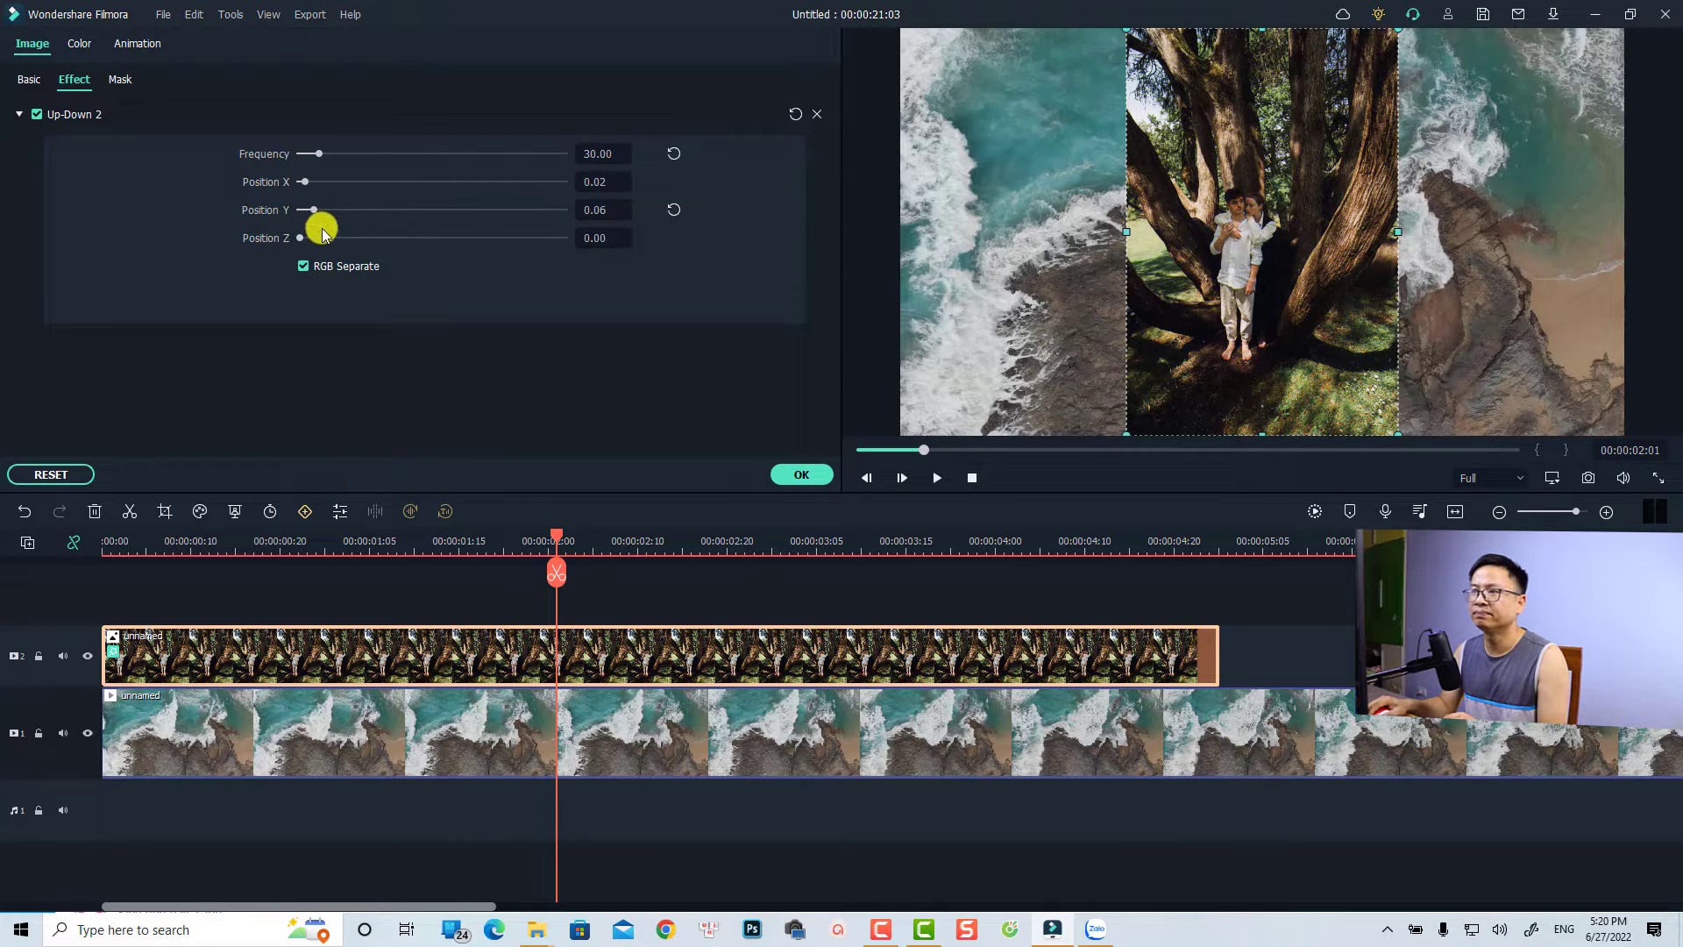
{"action": "left_click", "coordinate": [372, 45]}
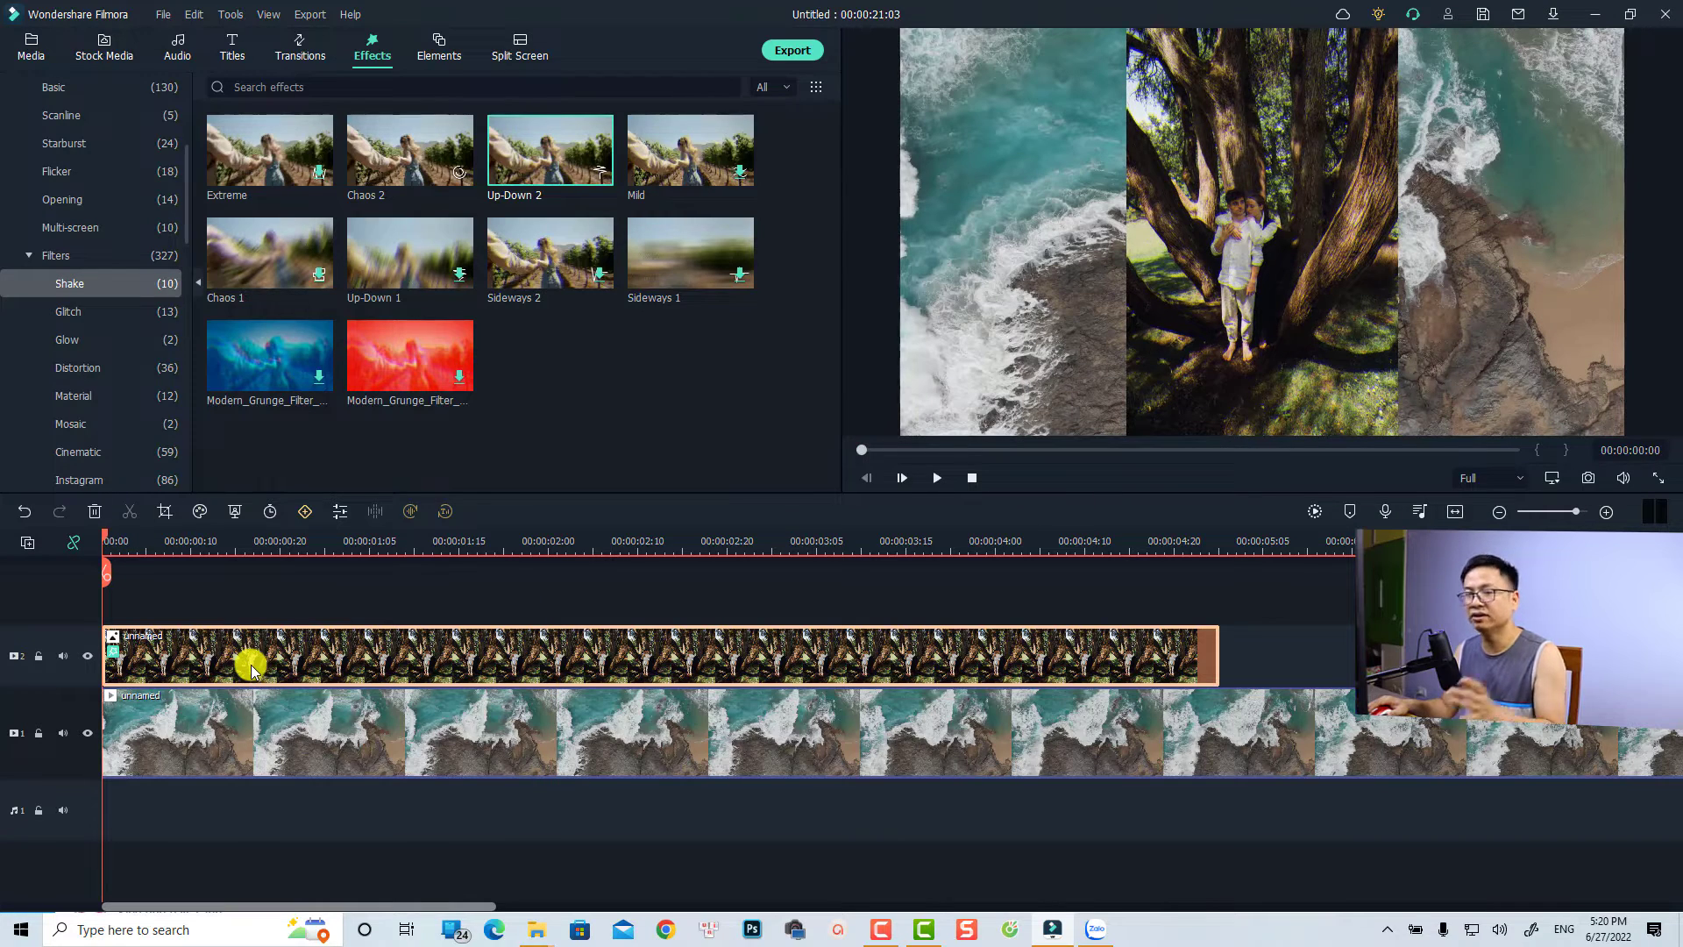
Trim the tree photo to about two seconds and add the sunset rocks video after it on track 2
{"action": "left_click", "coordinate": [934, 477]}
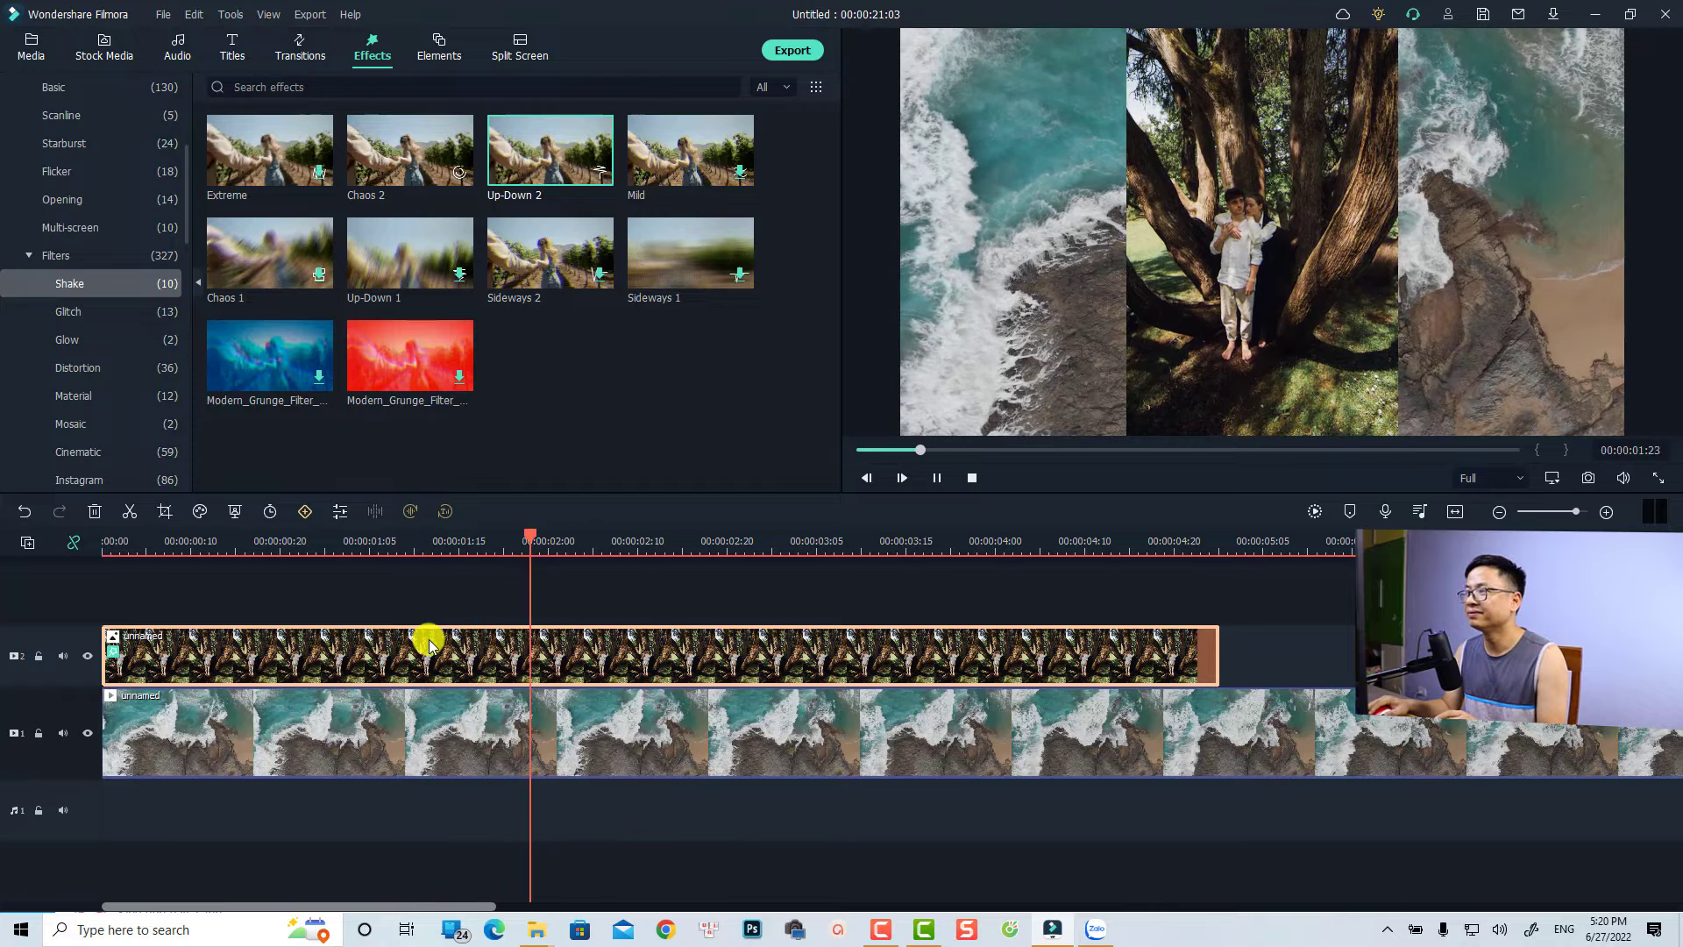
{"action": "left_click", "coordinate": [628, 647]}
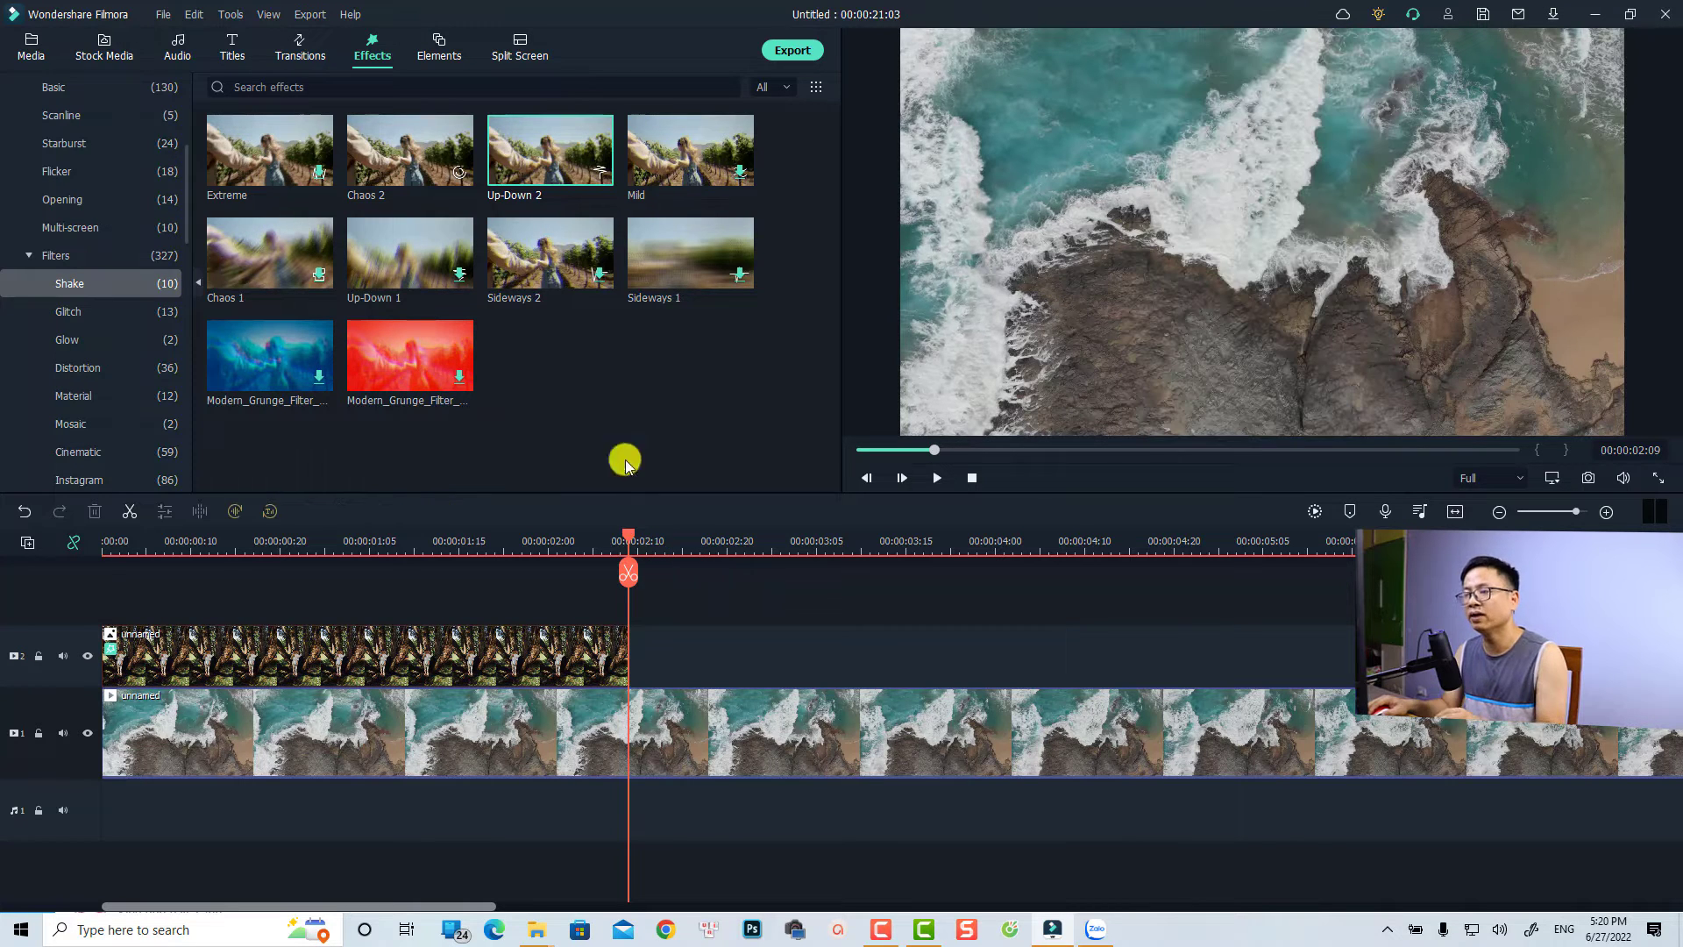
{"action": "left_click", "coordinate": [104, 45]}
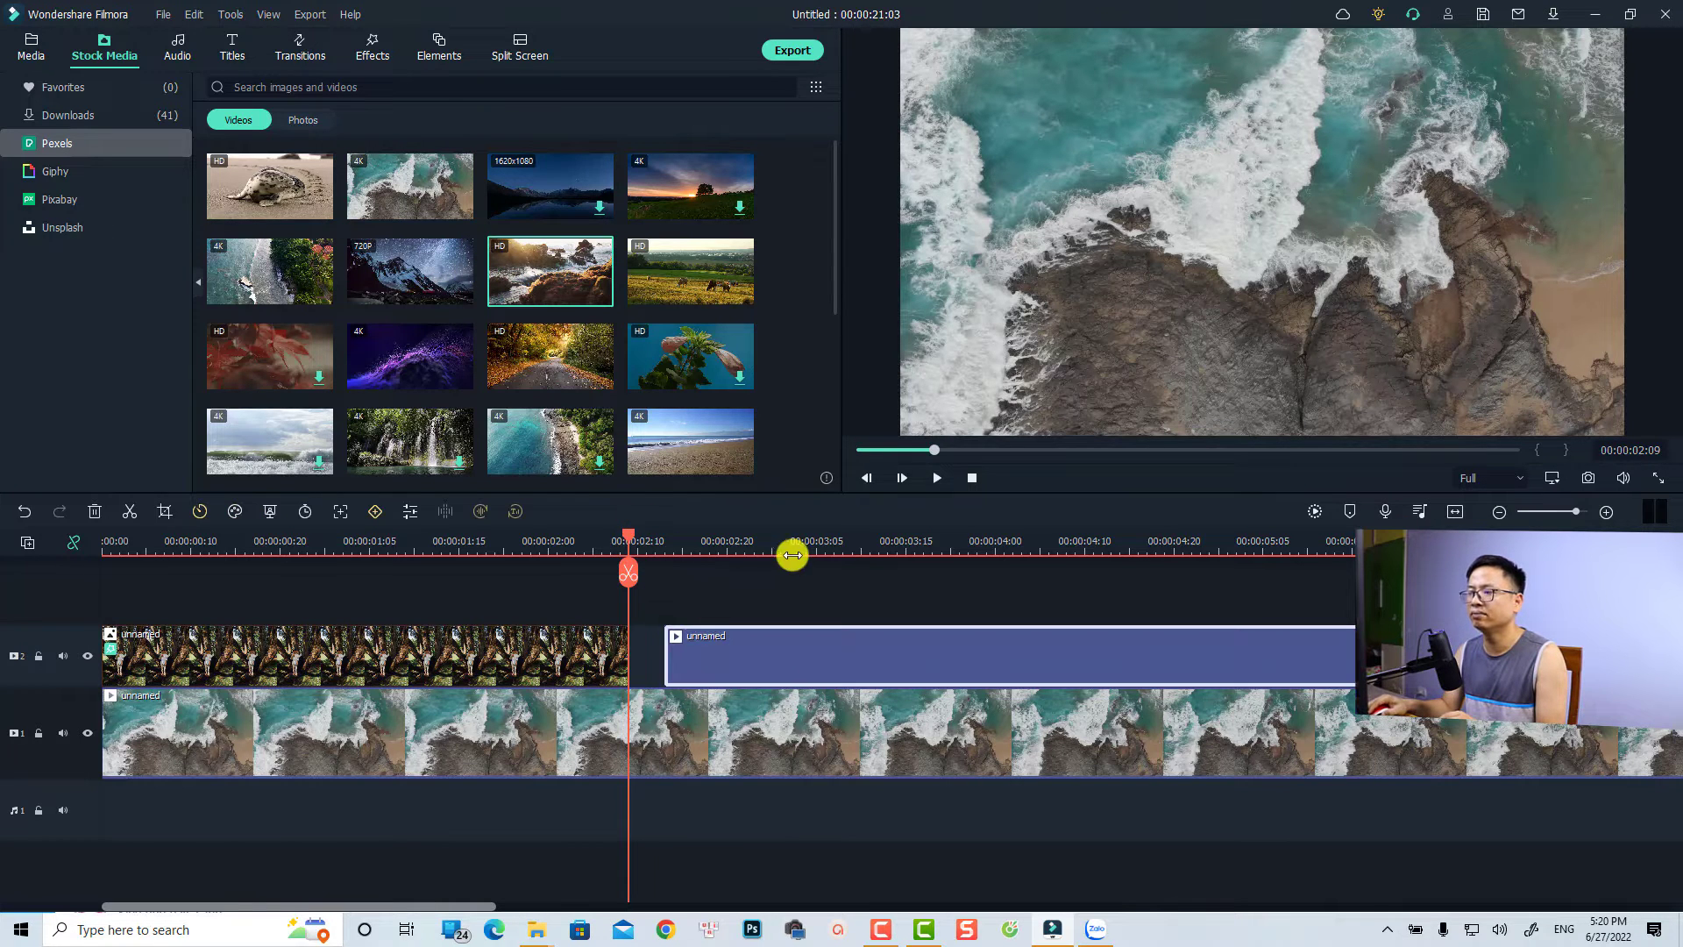
{"action": "left_click", "coordinate": [935, 477]}
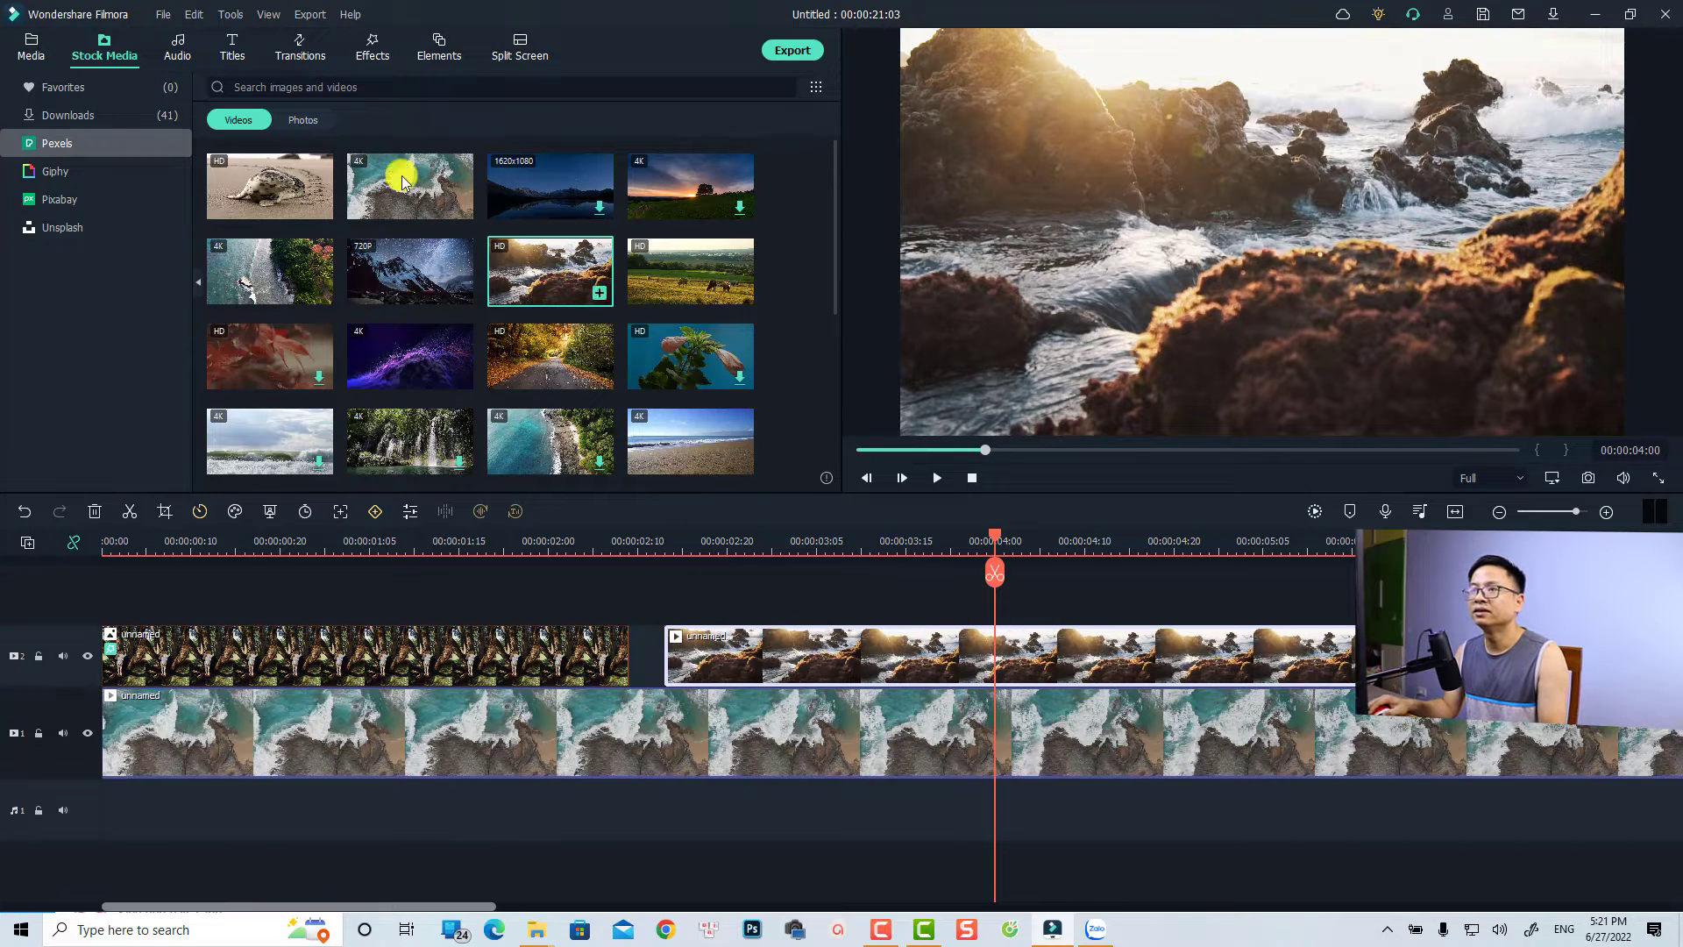
{"action": "left_click", "coordinate": [372, 46]}
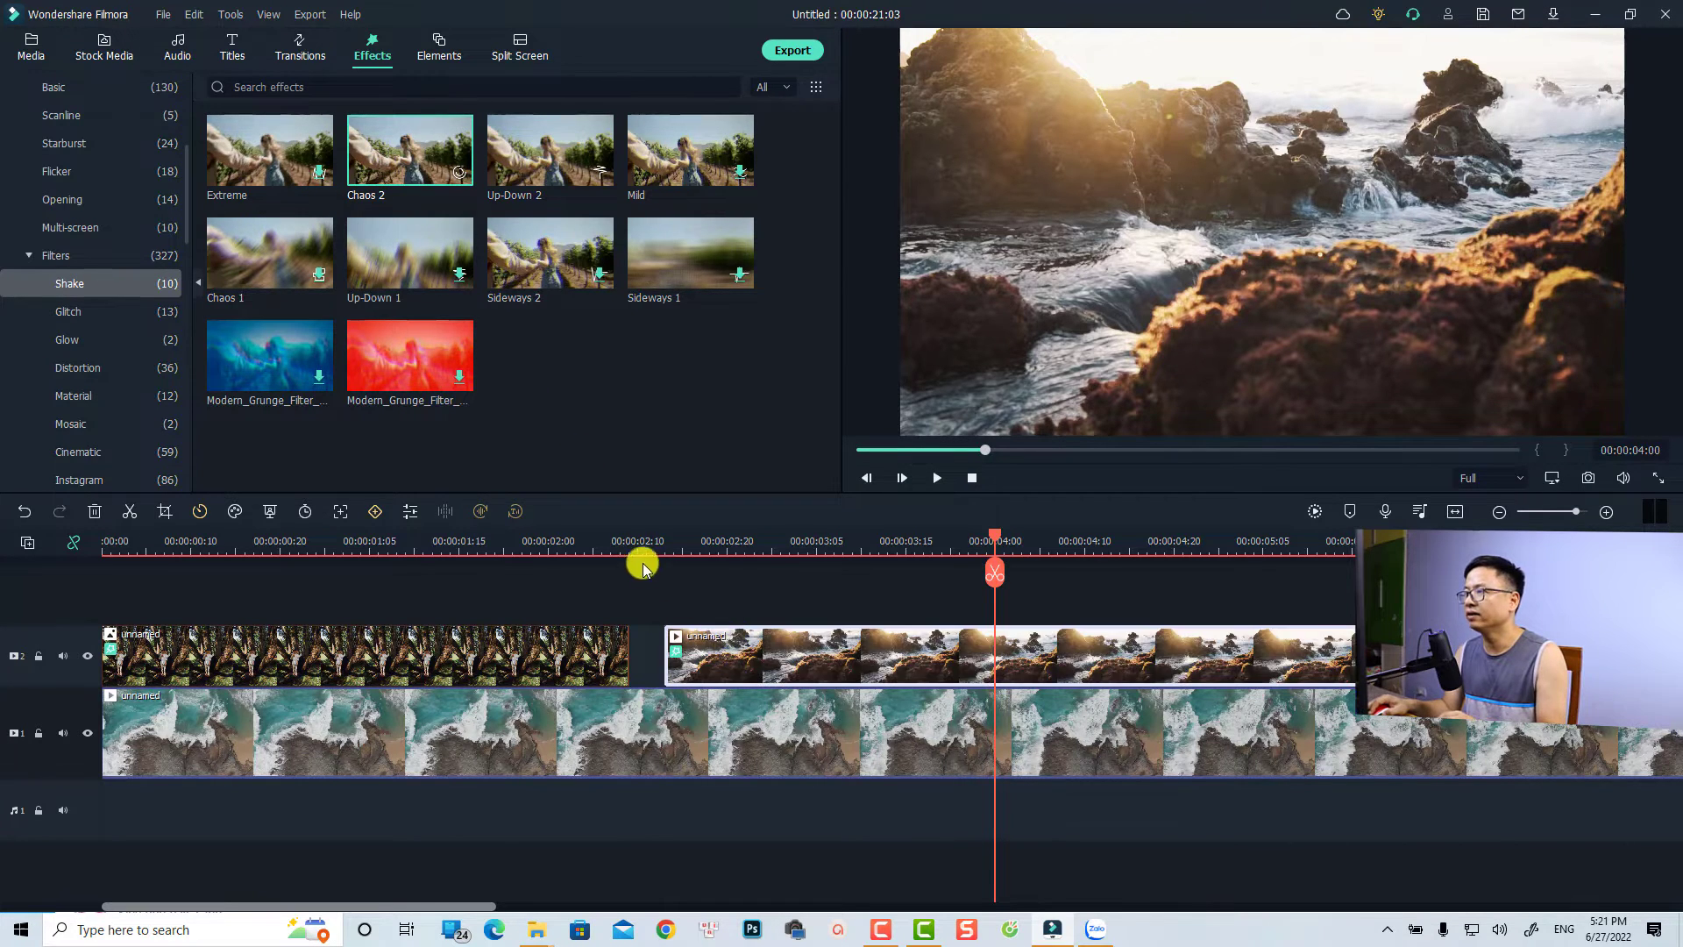
Copy the shake effect from the tree photo, paste it onto the shore clip, and preview both
{"action": "left_click", "coordinate": [935, 477]}
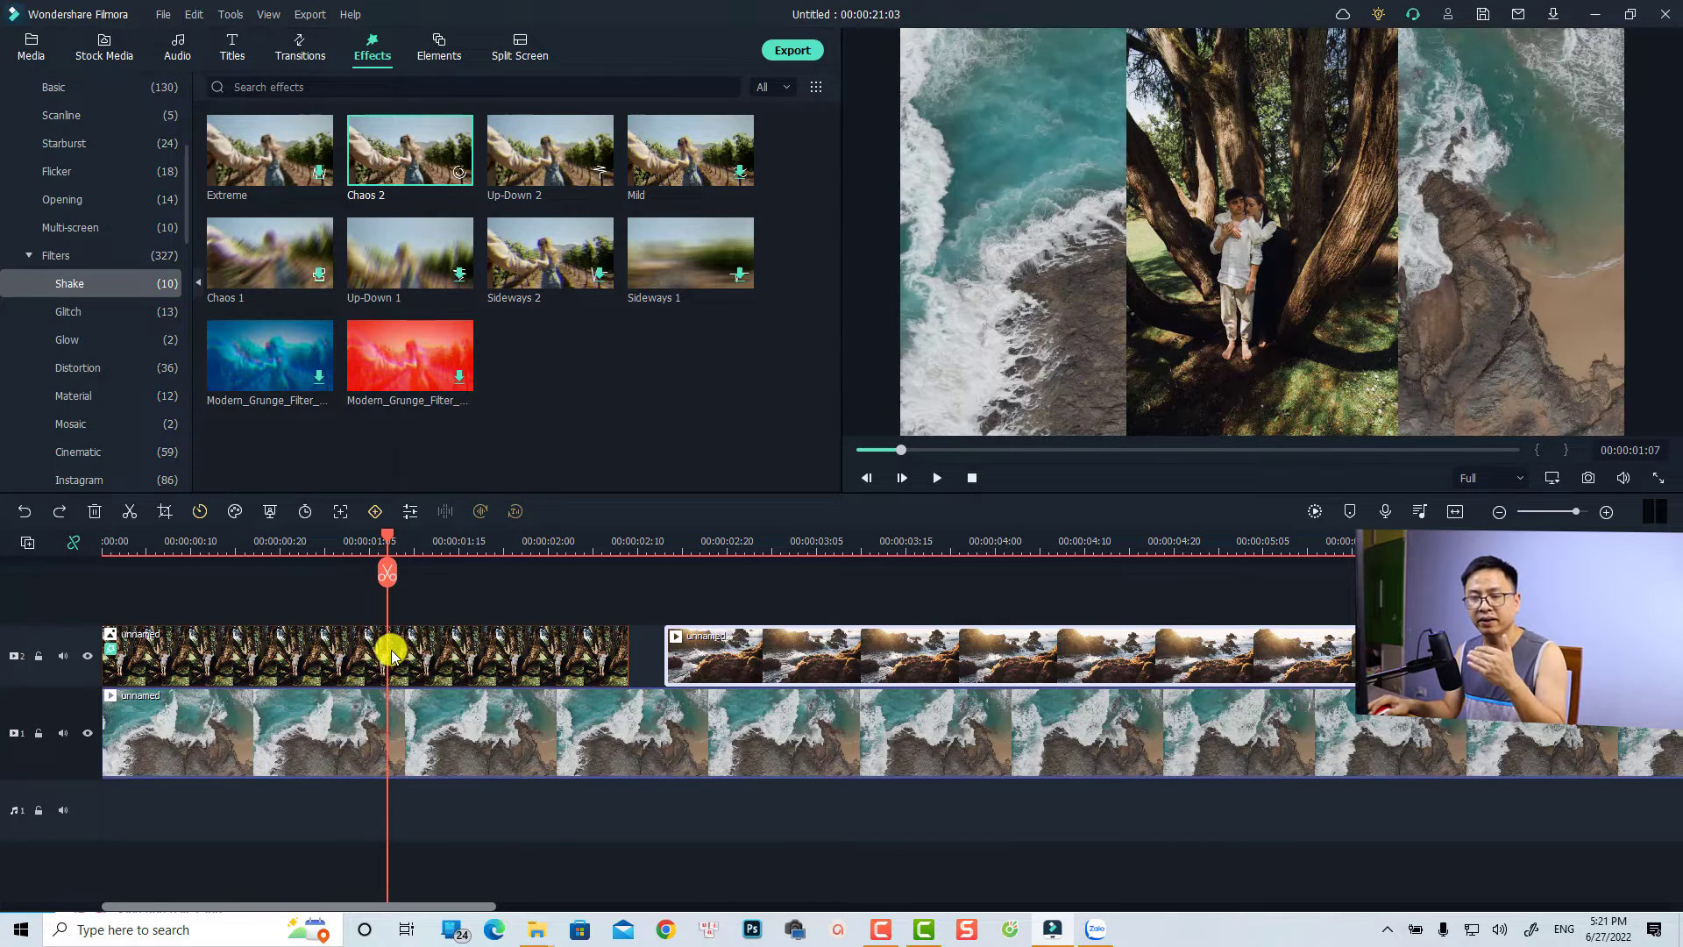
{"action": "left_click", "coordinate": [364, 654]}
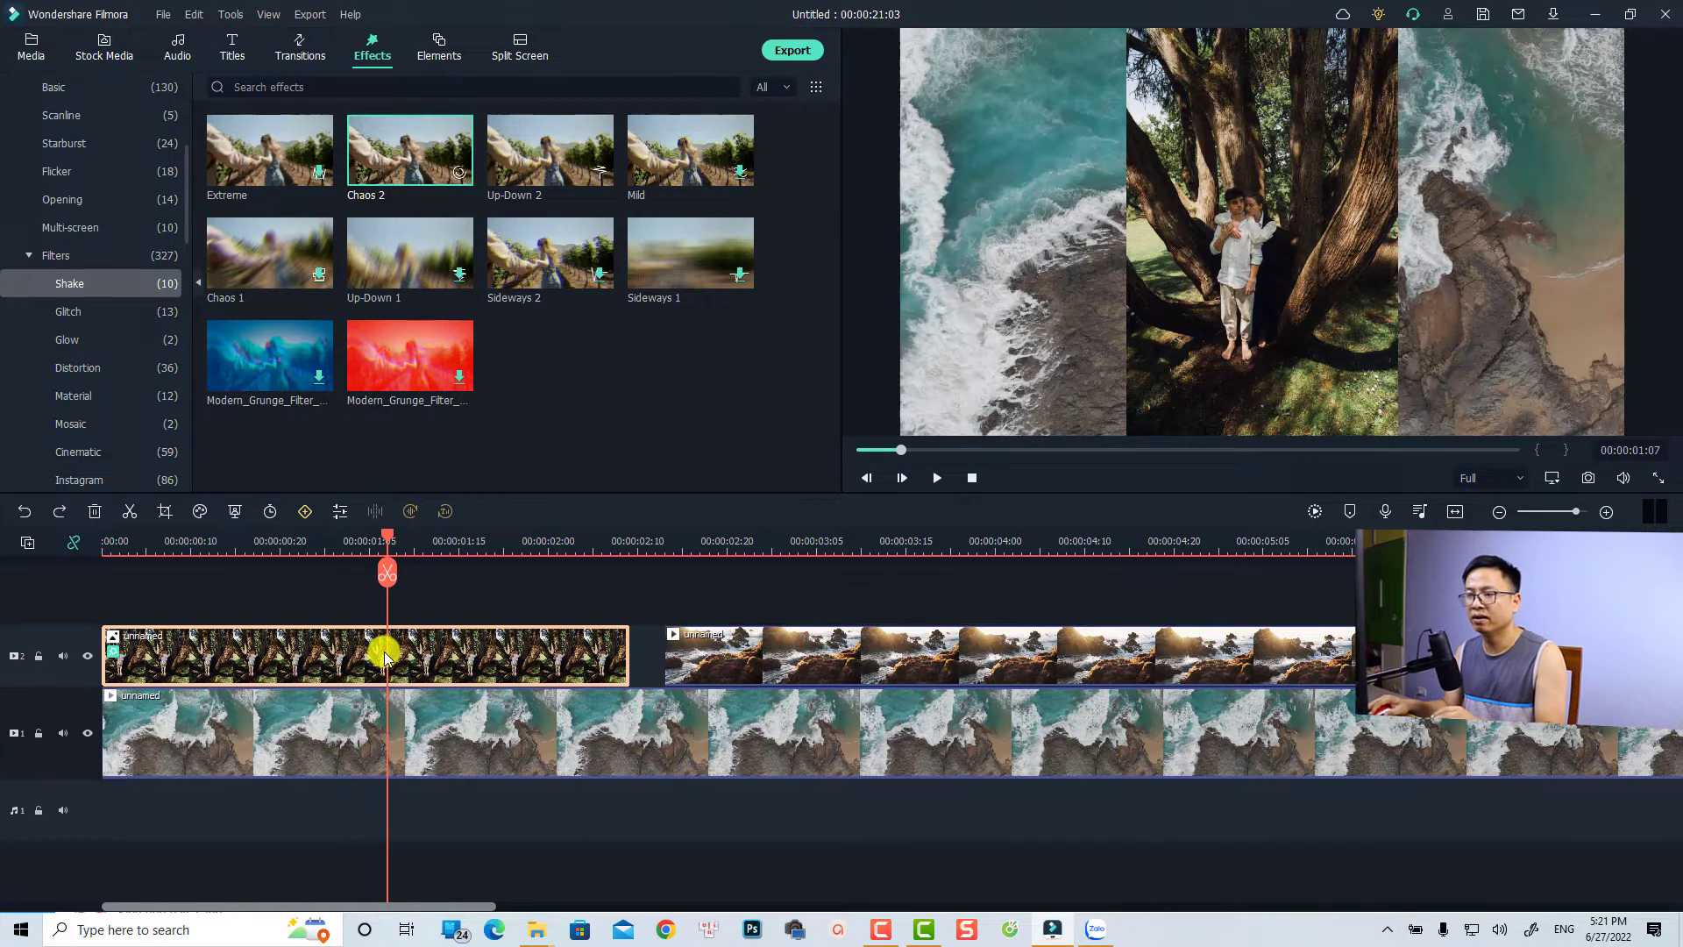
{"action": "right_click", "coordinate": [384, 654]}
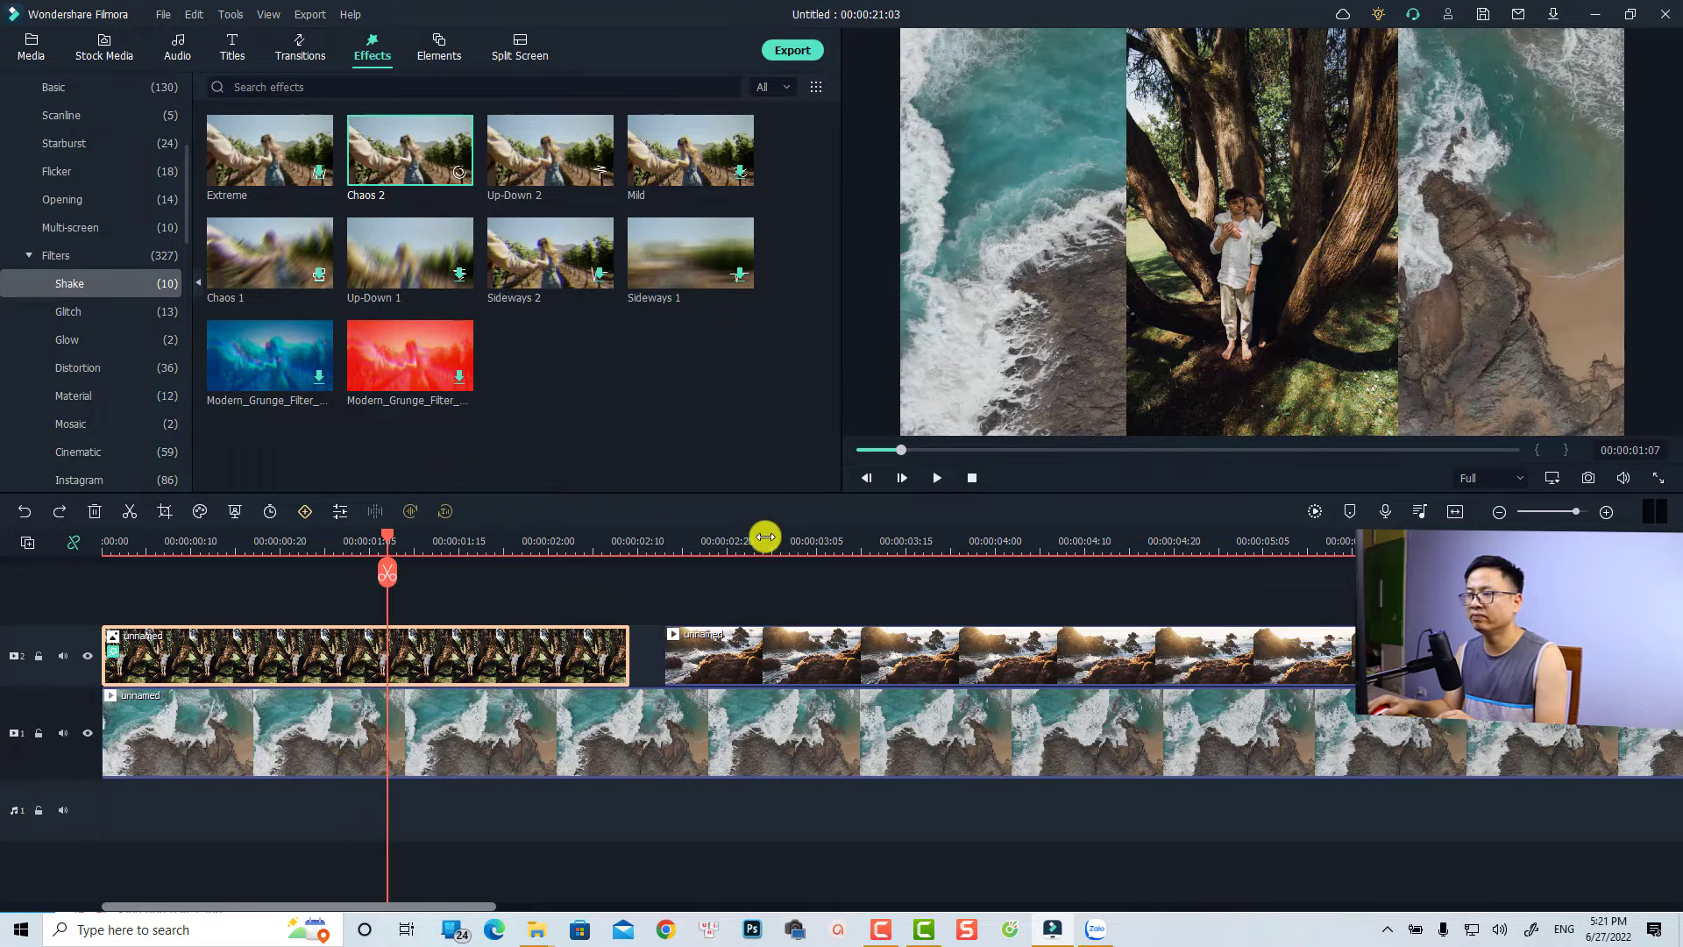
{"action": "left_click", "coordinate": [772, 652]}
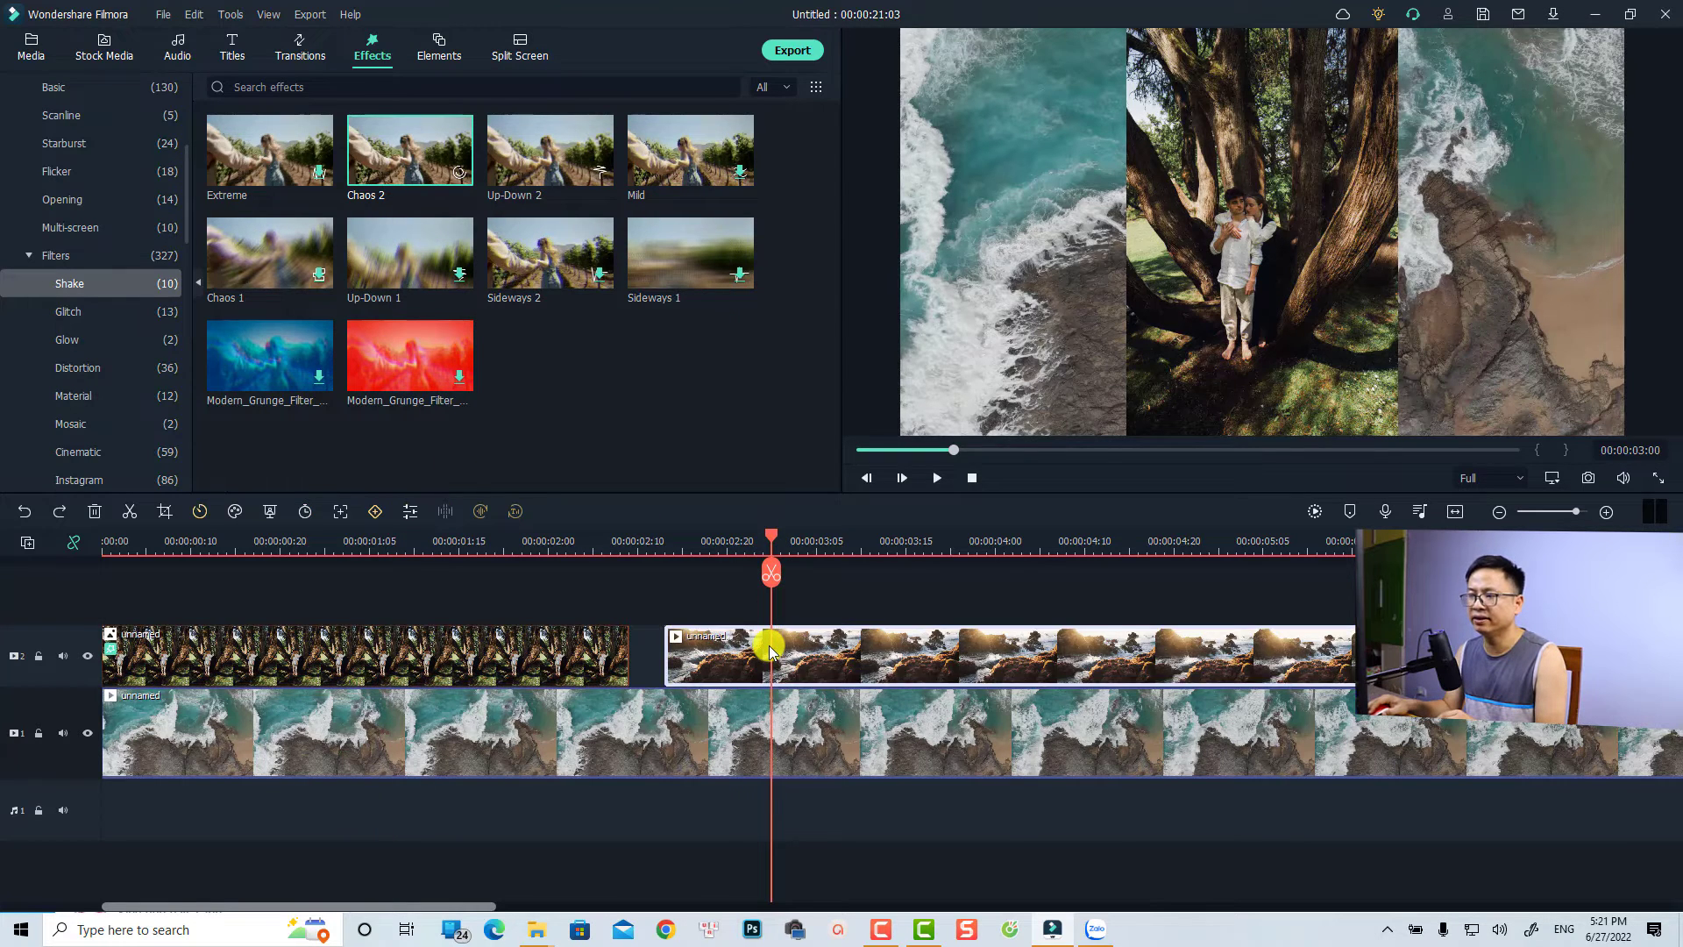
{"action": "right_click", "coordinate": [772, 654]}
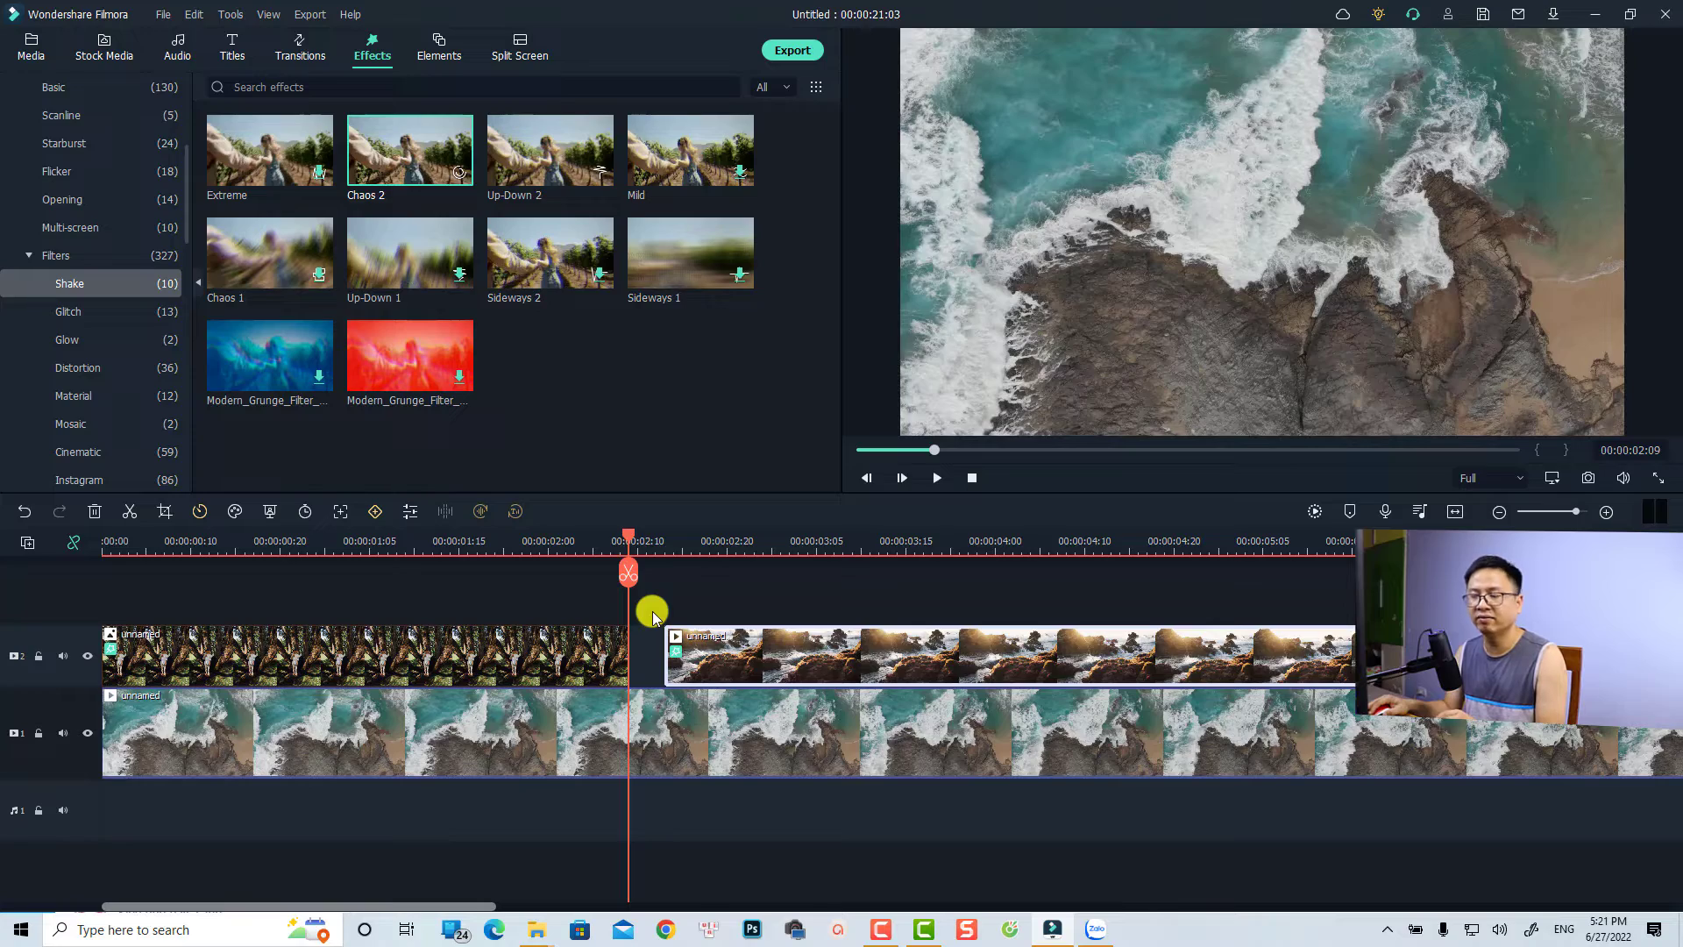
{"action": "left_click", "coordinate": [934, 477]}
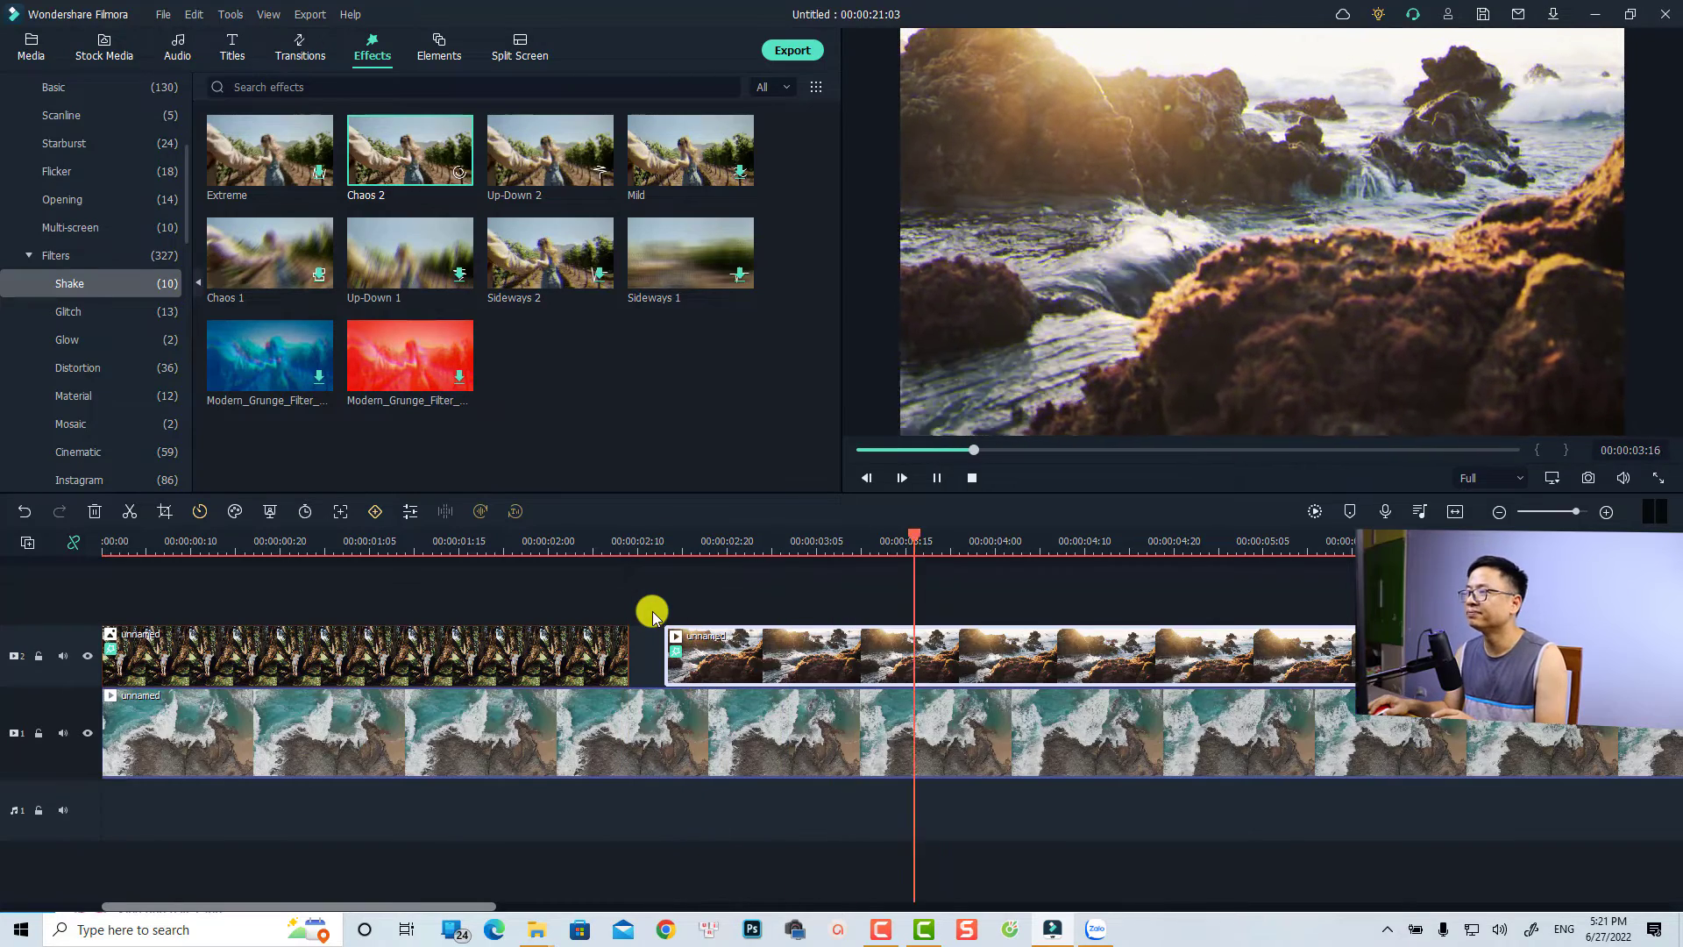